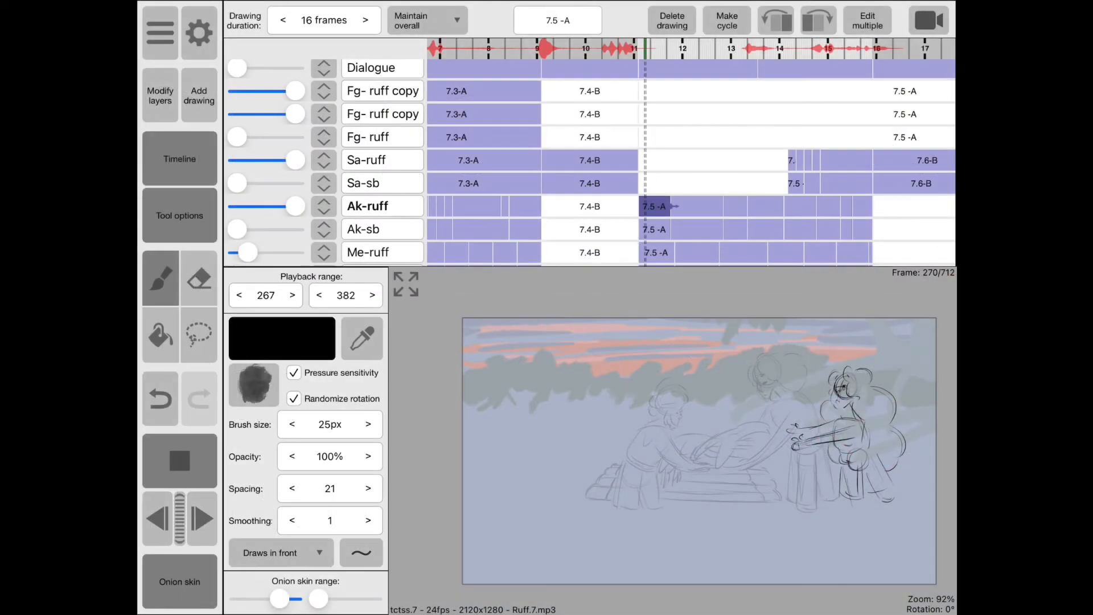
- Add a 4-frame Ak-ruff drawing at frame 267 and sketch the overshoot pose
{"action": "left_click", "coordinate": [739, 49]}
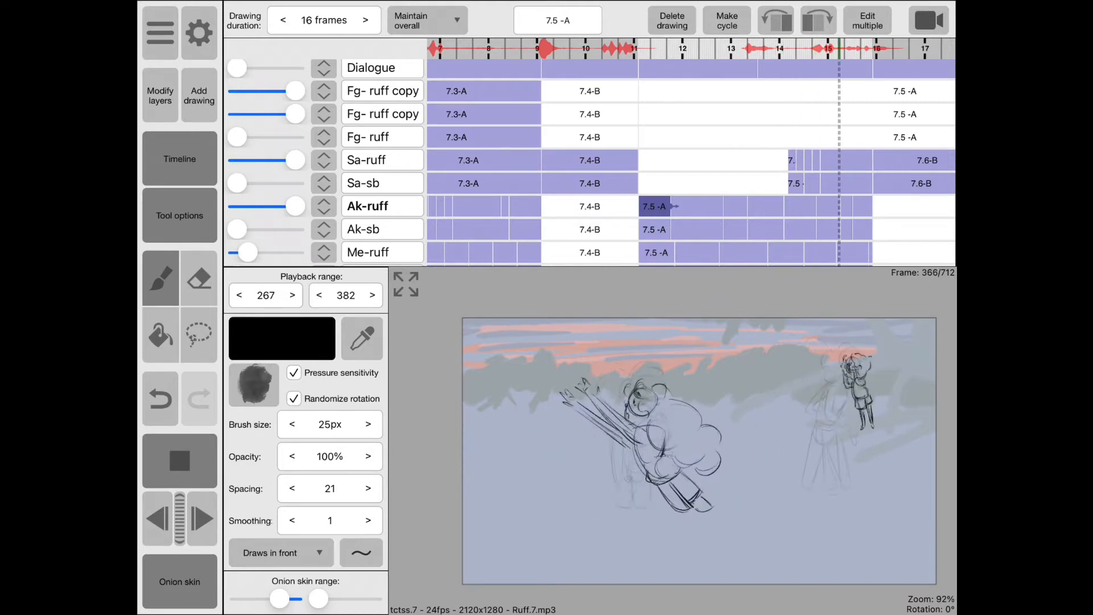
{"action": "left_click", "coordinate": [684, 49]}
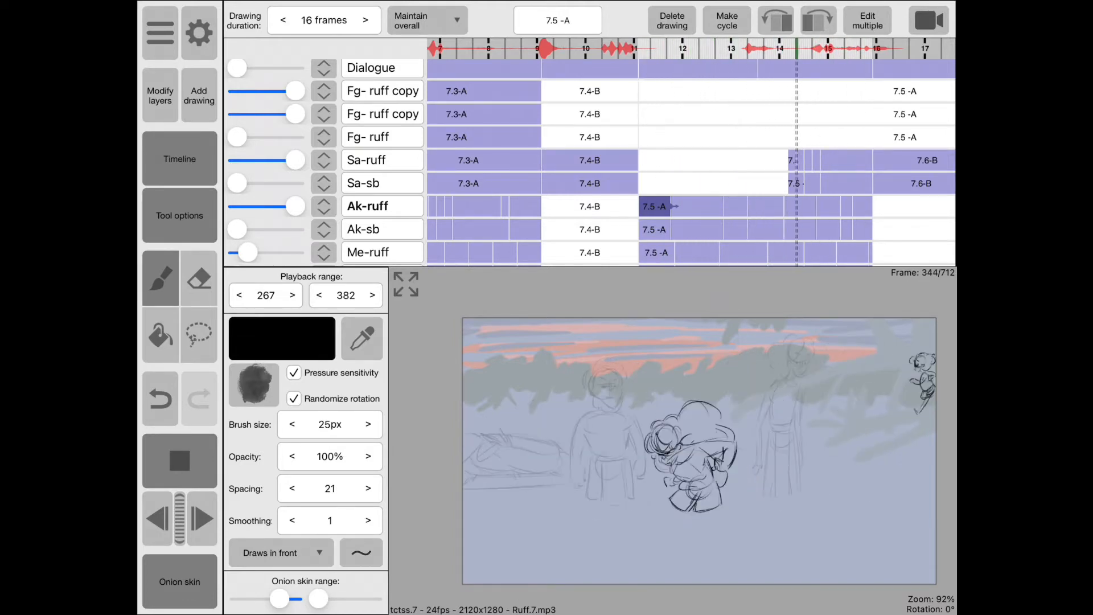
{"action": "left_click", "coordinate": [659, 49]}
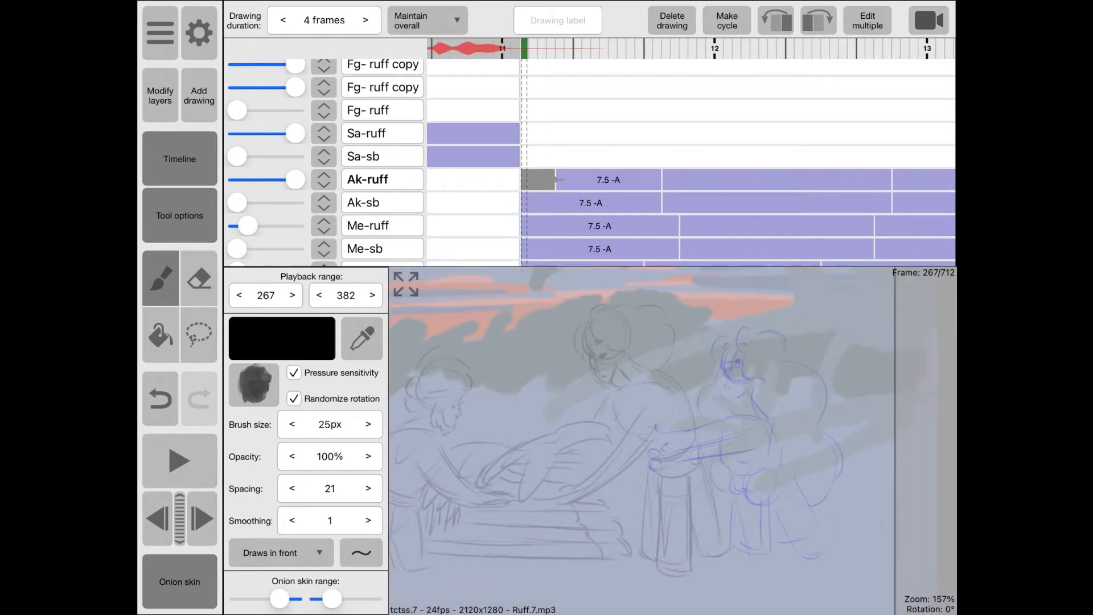
{"action": "left_click", "coordinate": [536, 179]}
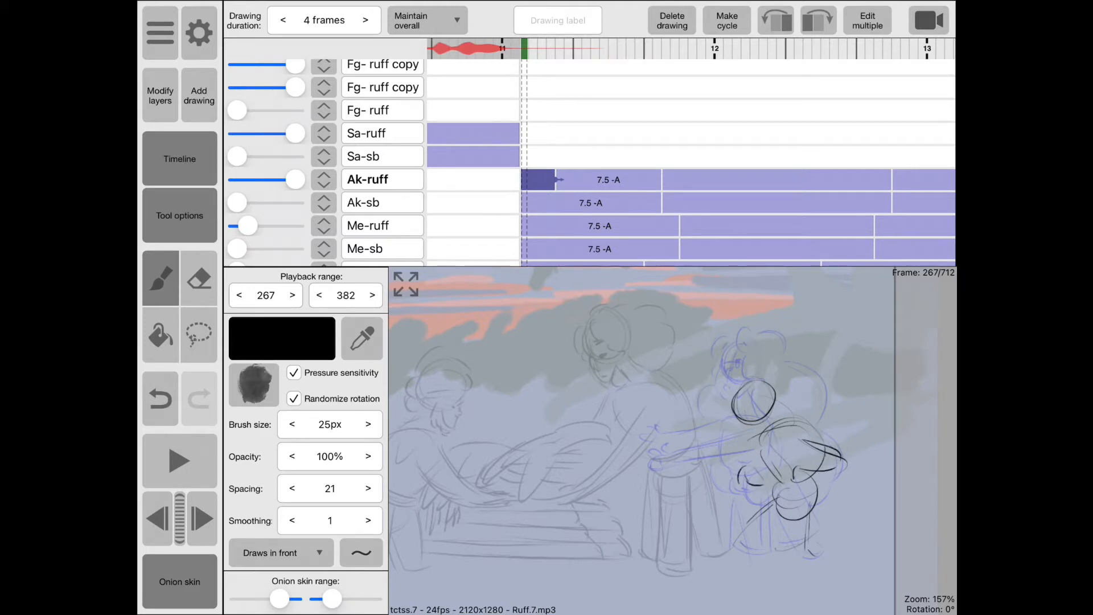
{"action": "left_click", "coordinate": [179, 460]}
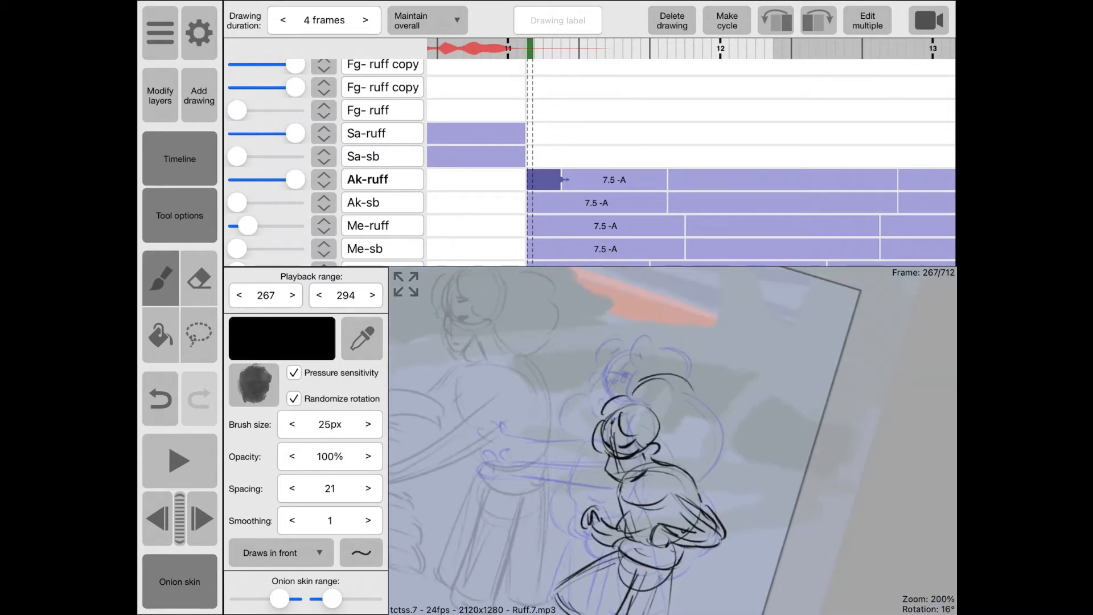
- Draw over the rough pose and set the playback range end to 294
{"action": "left_click", "coordinate": [179, 460]}
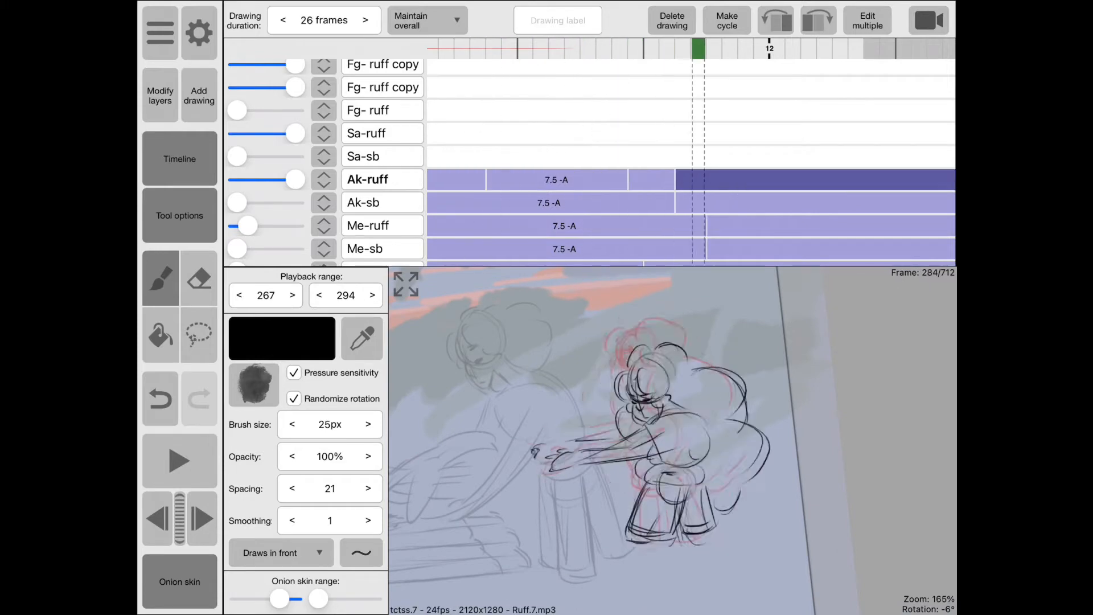
- Sketch the settled crouching pose at frame 284, then step back to frame 283
{"action": "left_click", "coordinate": [179, 461]}
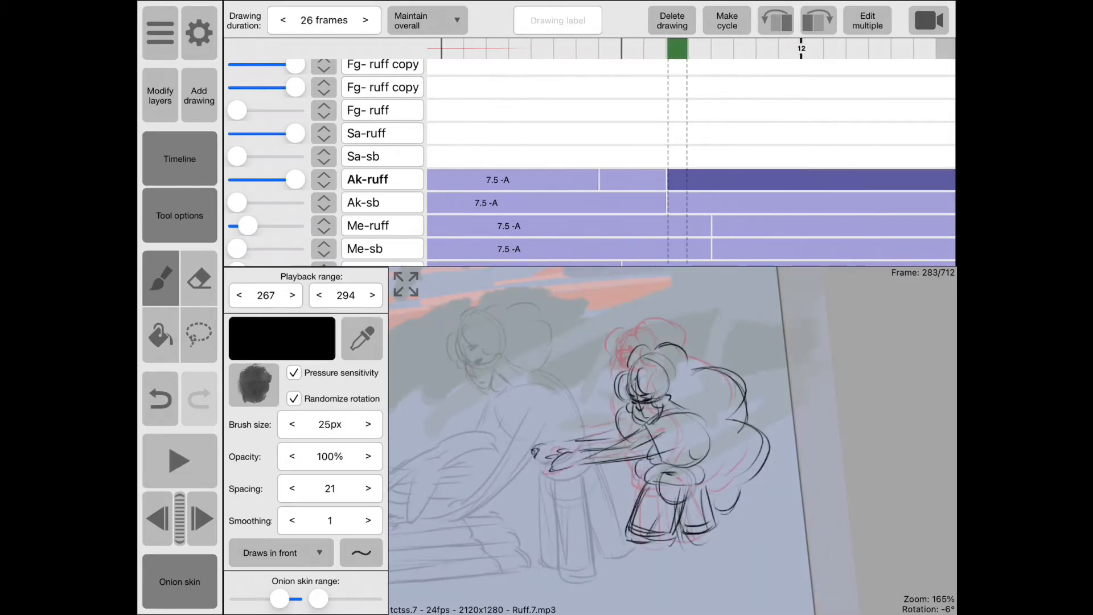
- Add a blank 4-frame in-between drawing at frame 283 on Ak-ruff
{"action": "left_click", "coordinate": [282, 20]}
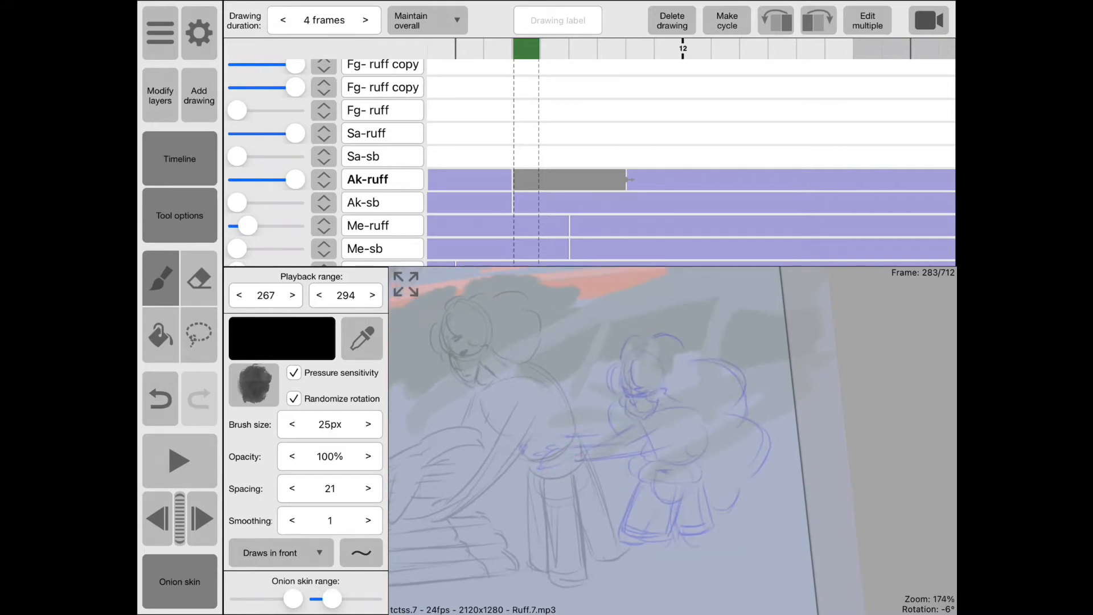
{"action": "left_click", "coordinate": [568, 180]}
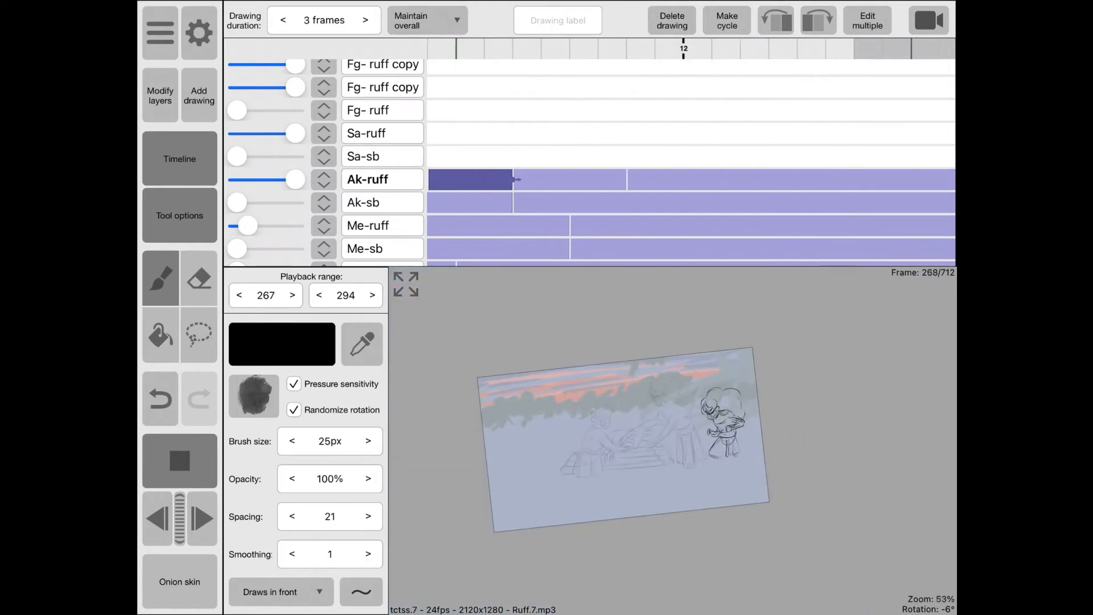
- Stop playback and set the frame 283 in-between to hold 6 frames
{"action": "left_click", "coordinate": [640, 49]}
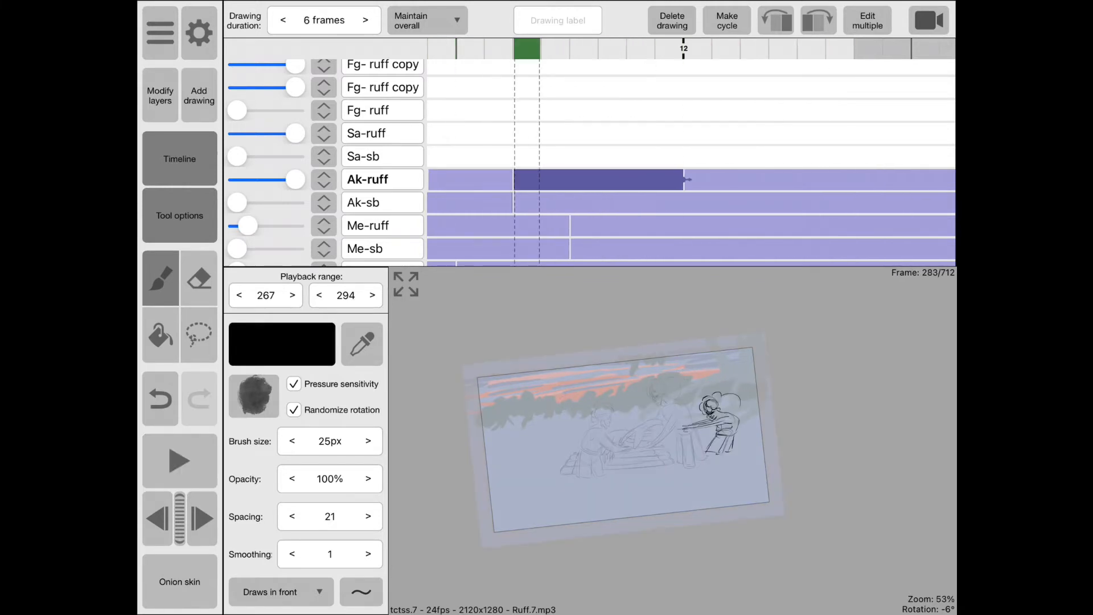
{"action": "left_click", "coordinate": [179, 460]}
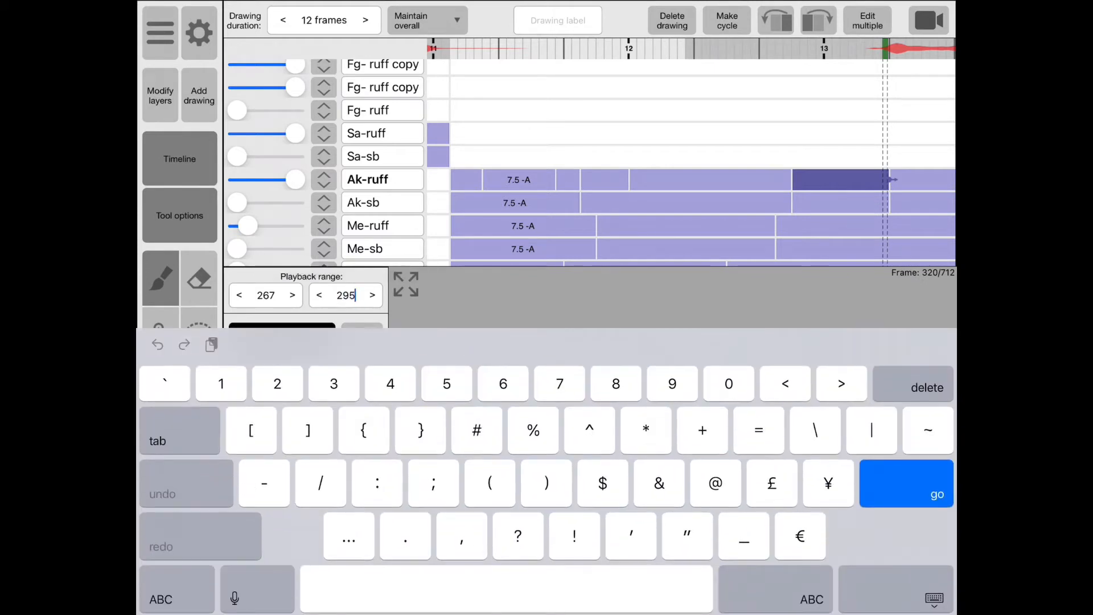
- Confirm 320 as the playback range end
{"action": "key", "text": "delete"}
{"action": "type", "text": "320"}
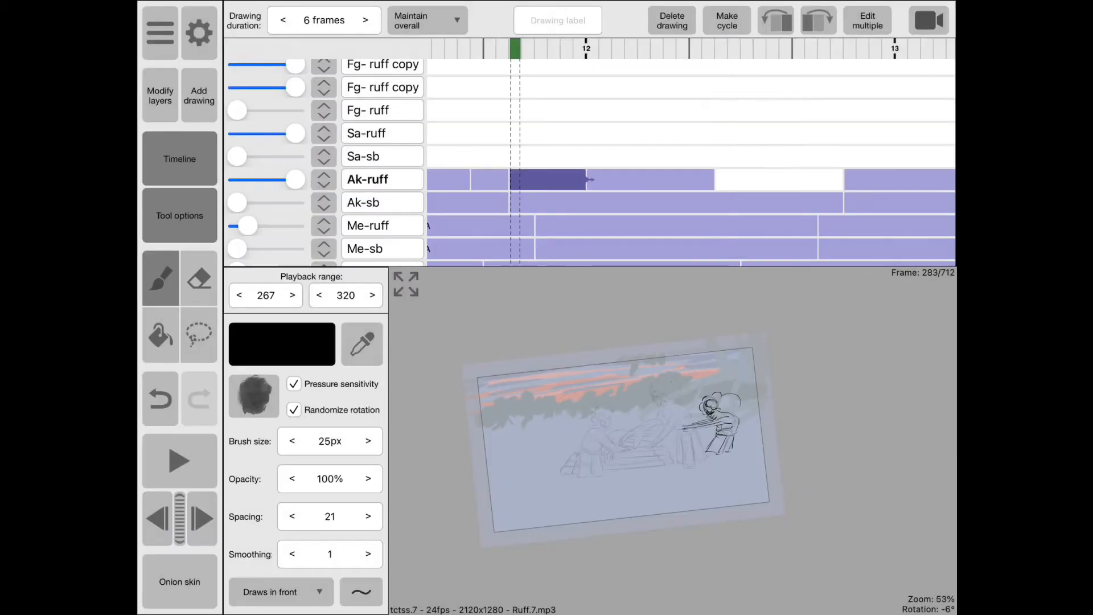
- Lengthen the frame 299 drawing to 6 frames and play back to check timing
{"action": "left_click", "coordinate": [198, 335]}
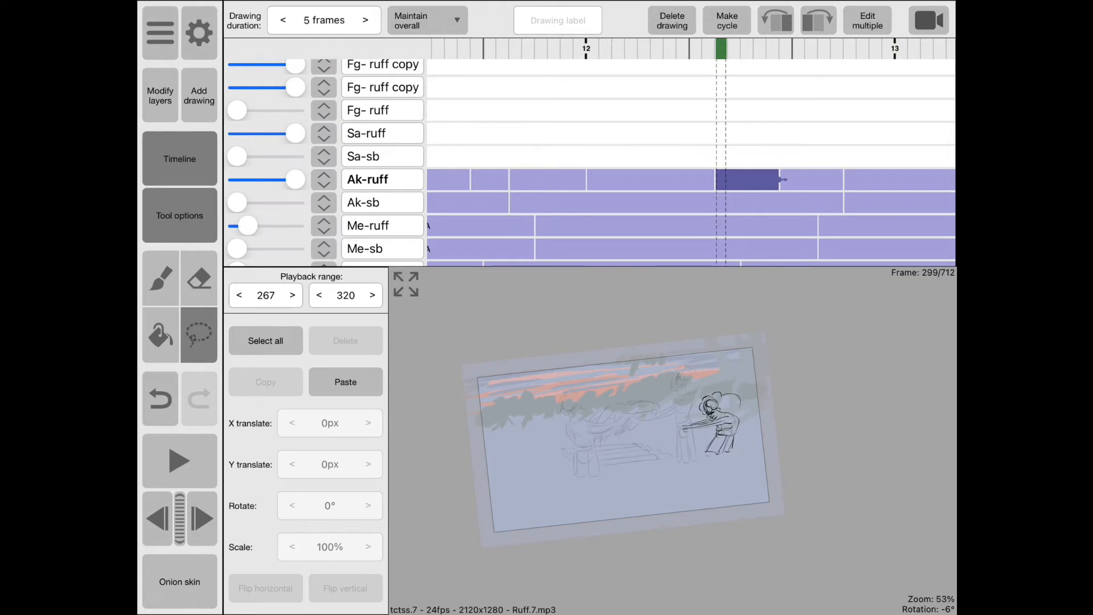
{"action": "left_click", "coordinate": [364, 19]}
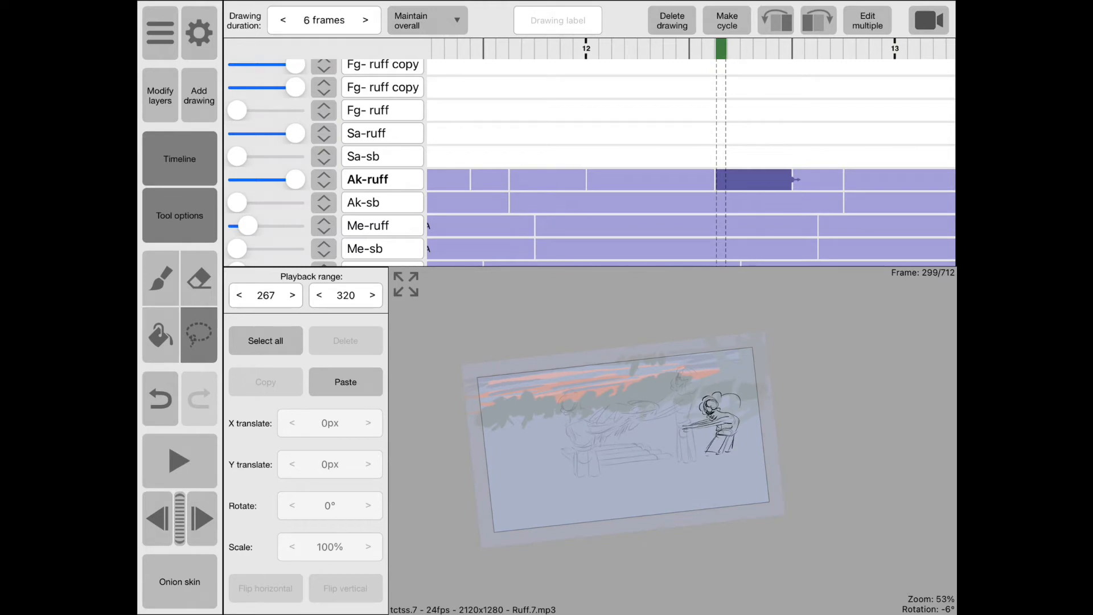
{"action": "left_click", "coordinate": [179, 460]}
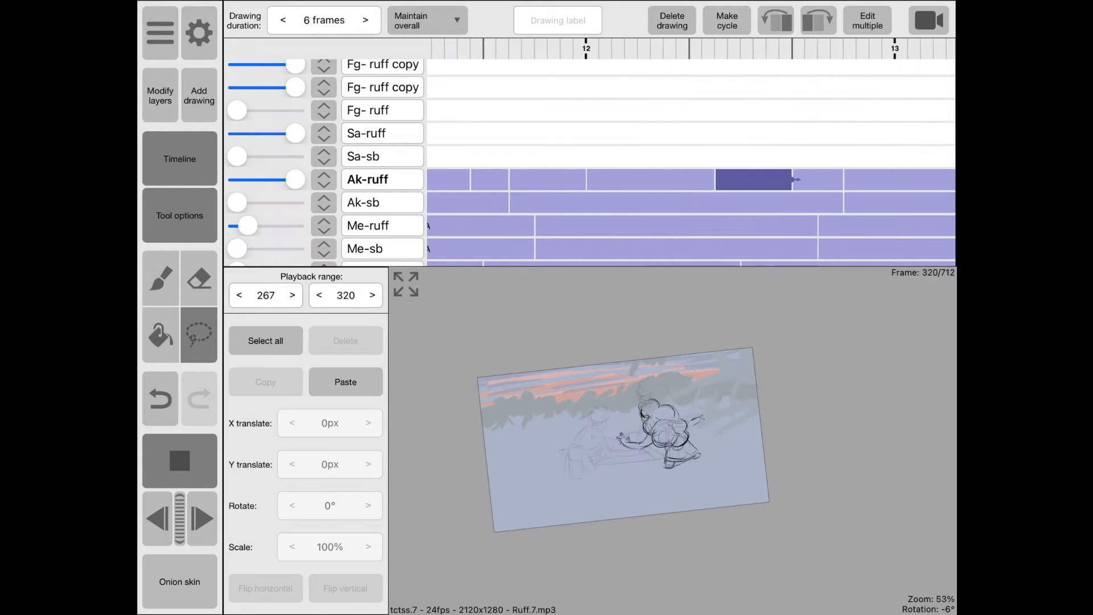
{"action": "left_click", "coordinate": [926, 49]}
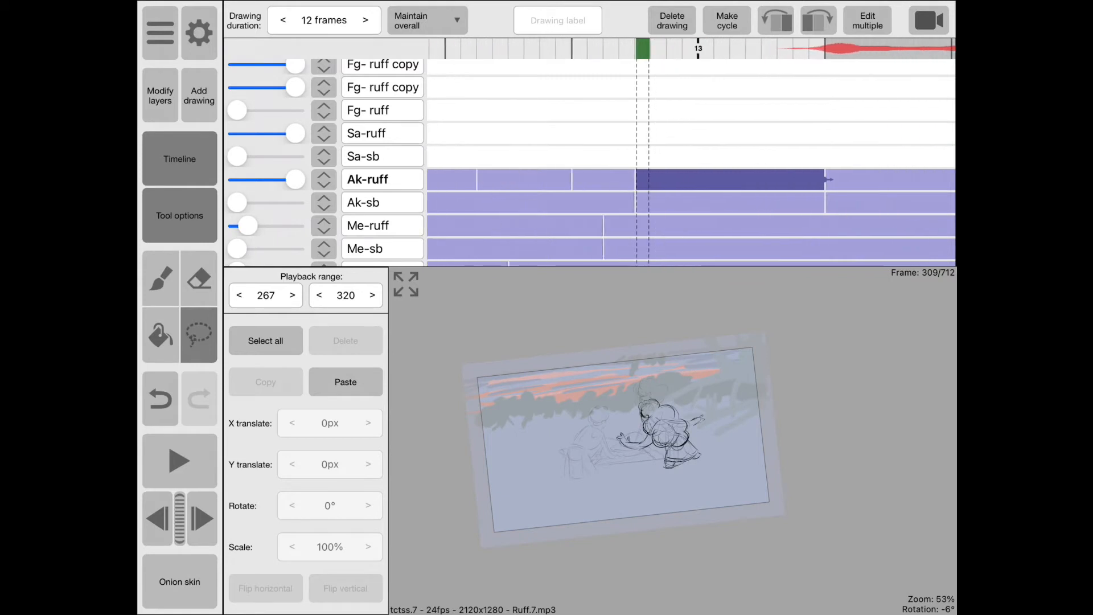
- Select frame 309 and insert a blank 4-frame drawing in place of the long hold
{"action": "scroll", "scroll_direction": "right", "scroll_amount": 3}
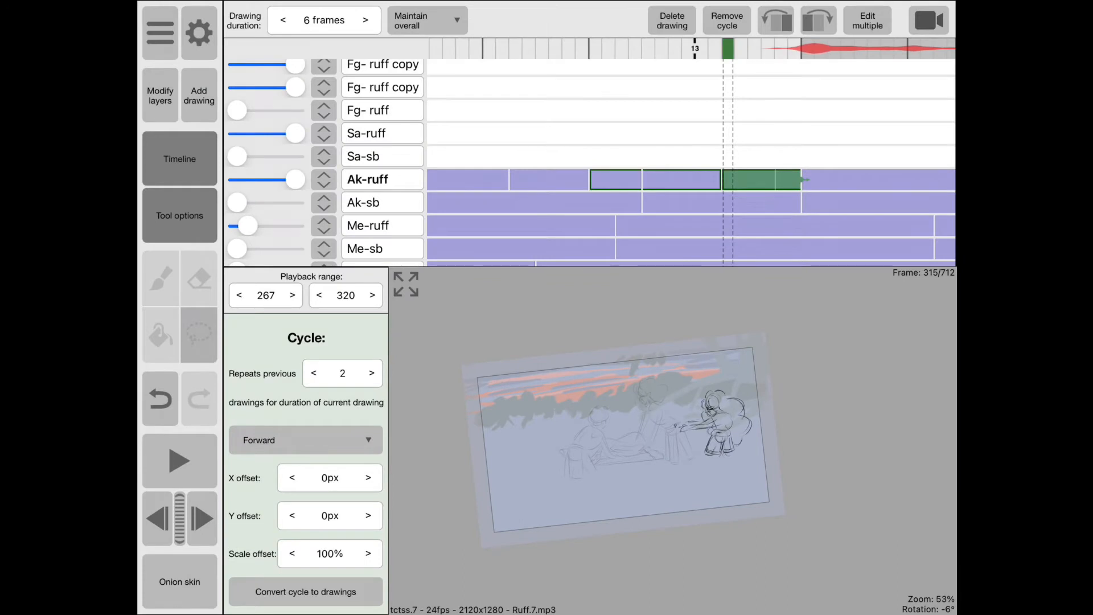
{"action": "left_click", "coordinate": [727, 20]}
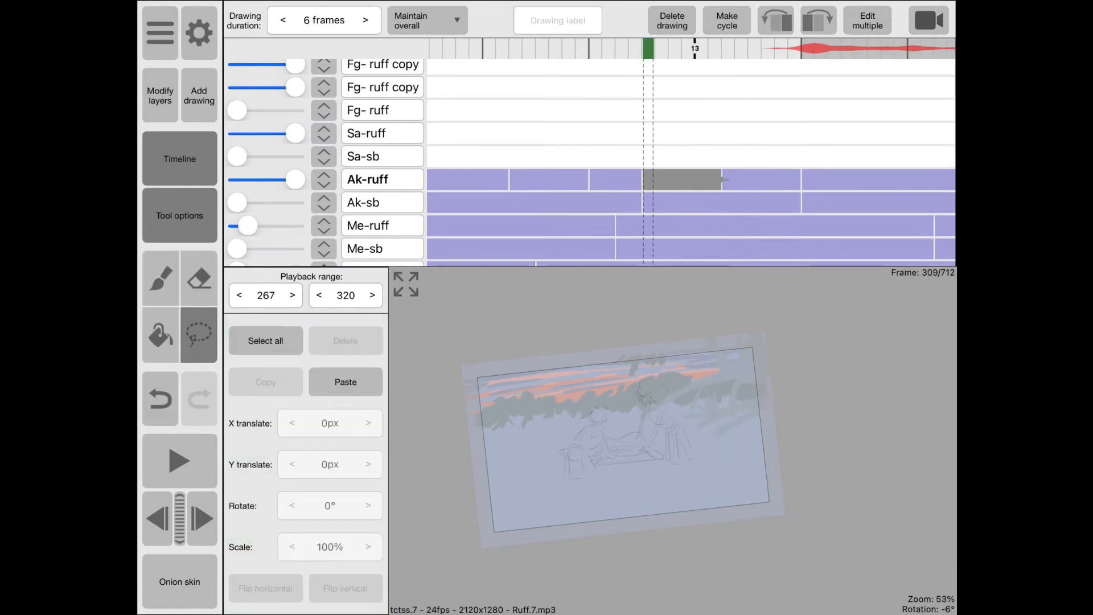
{"action": "left_click", "coordinate": [283, 19]}
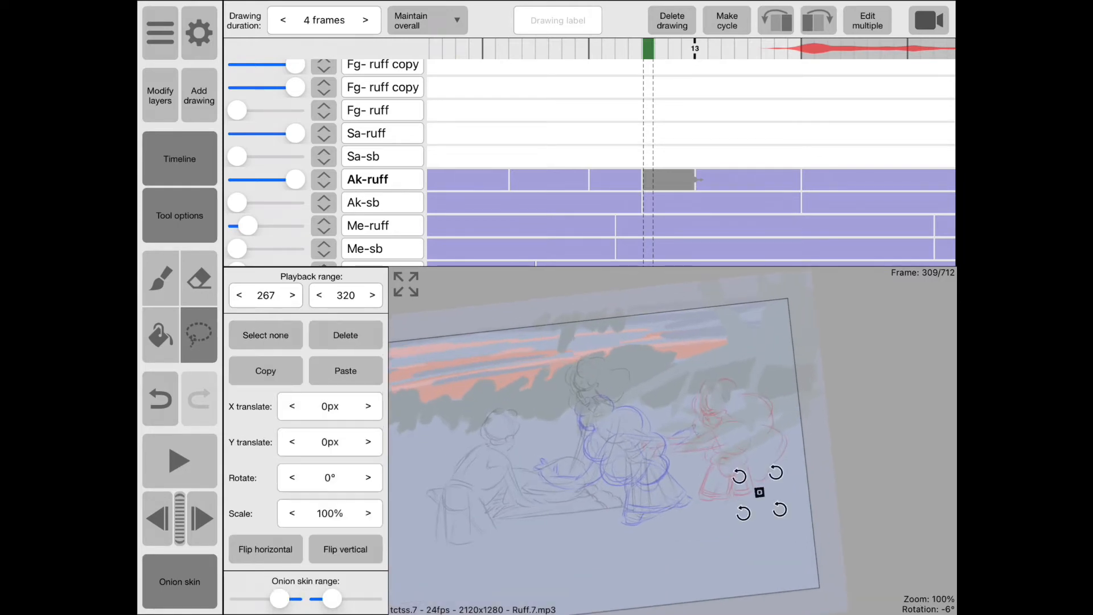
- Sketch the crouching overshoot pose in the 4-frame drawing at frame 309, then play back
{"action": "left_click", "coordinate": [159, 278]}
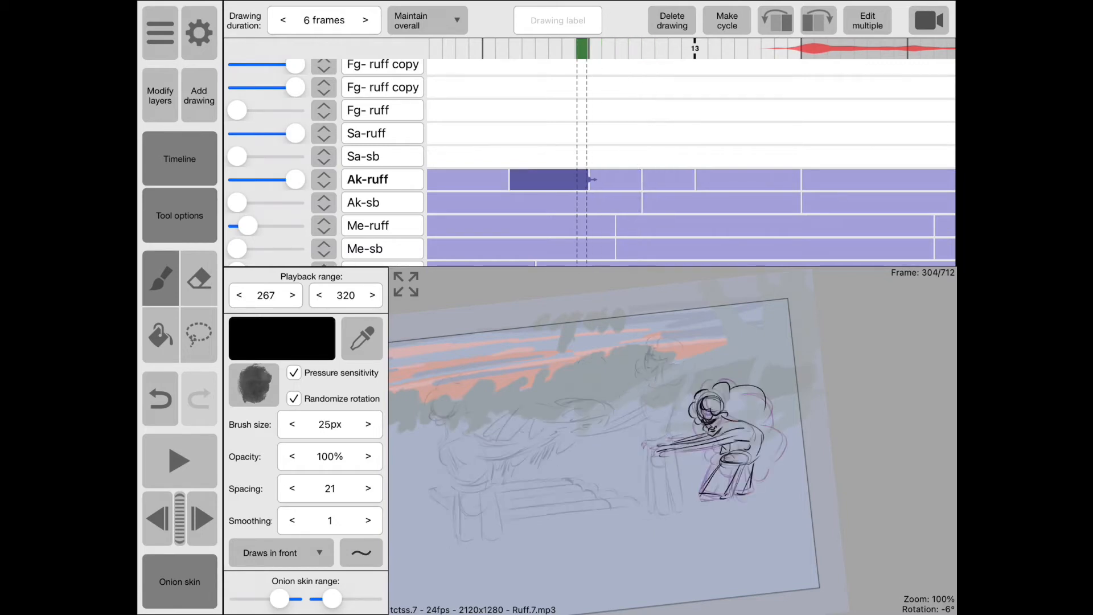
{"action": "left_click", "coordinate": [179, 460]}
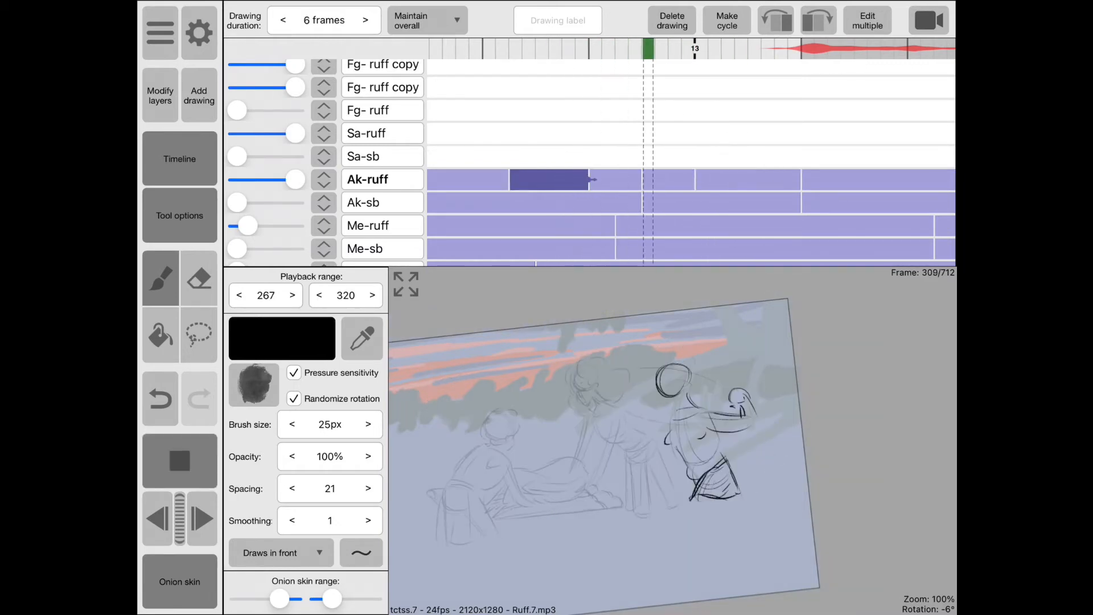
{"action": "left_click", "coordinate": [558, 49]}
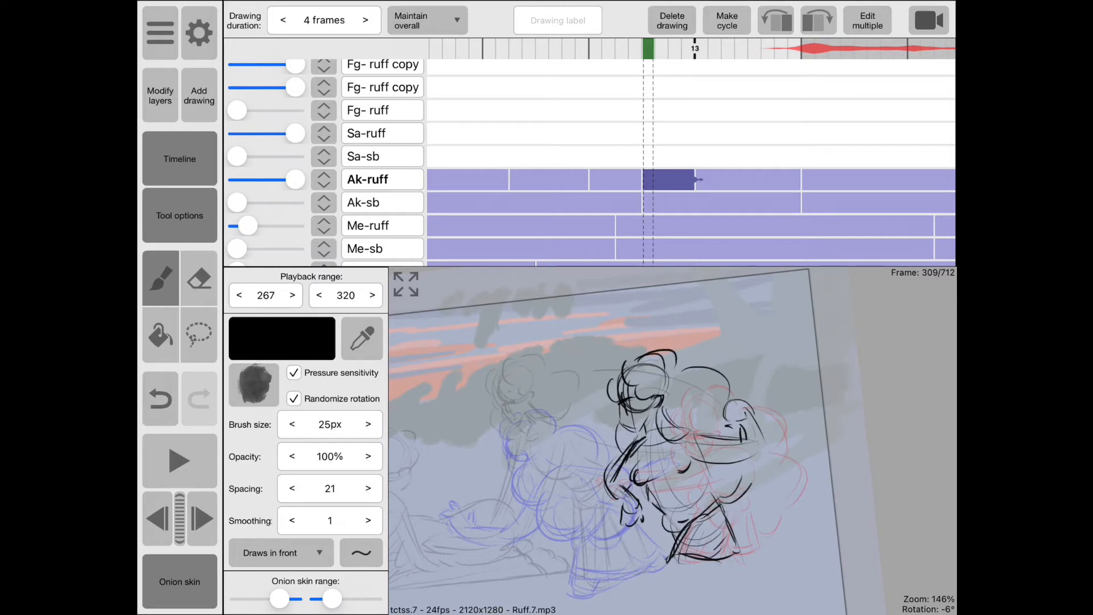
{"action": "left_click", "coordinate": [180, 460]}
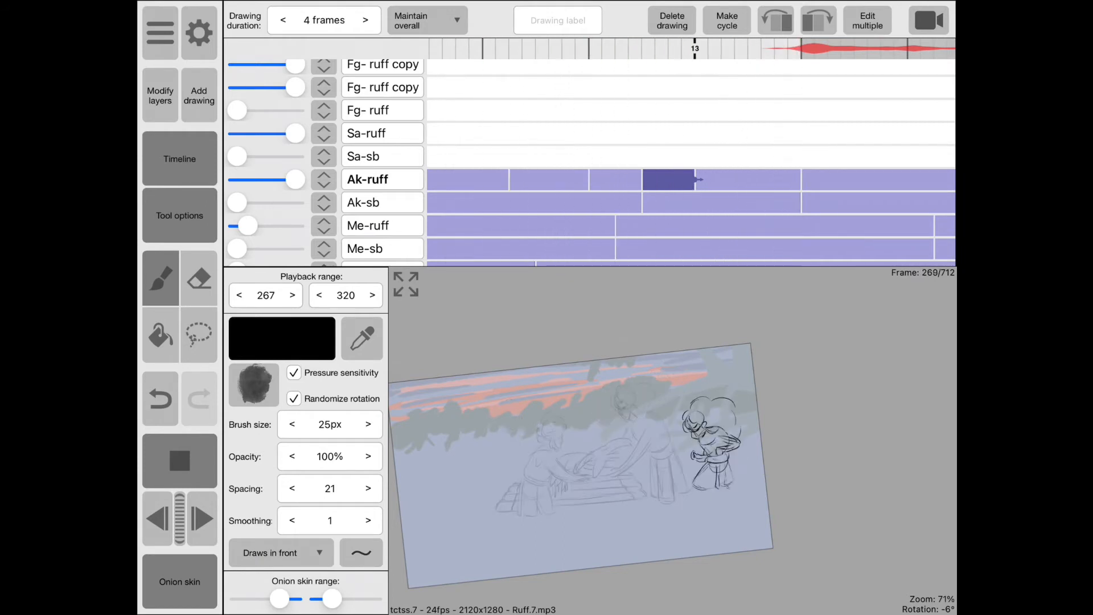
- Stop playback at frame 318 and bring up the Add drawing choices
{"action": "left_click", "coordinate": [757, 49]}
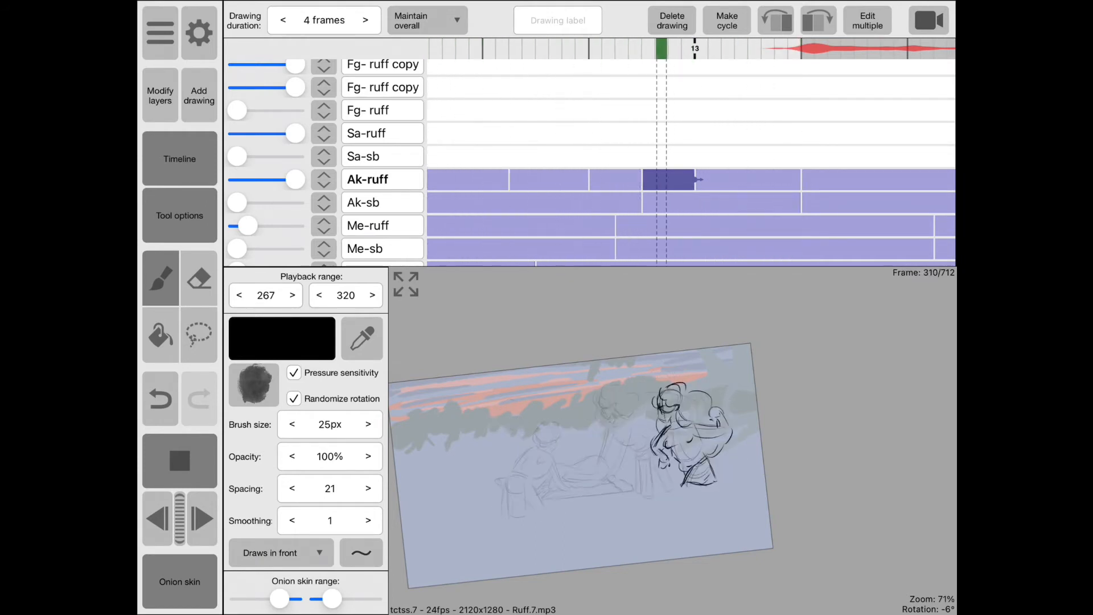
{"action": "left_click", "coordinate": [365, 20]}
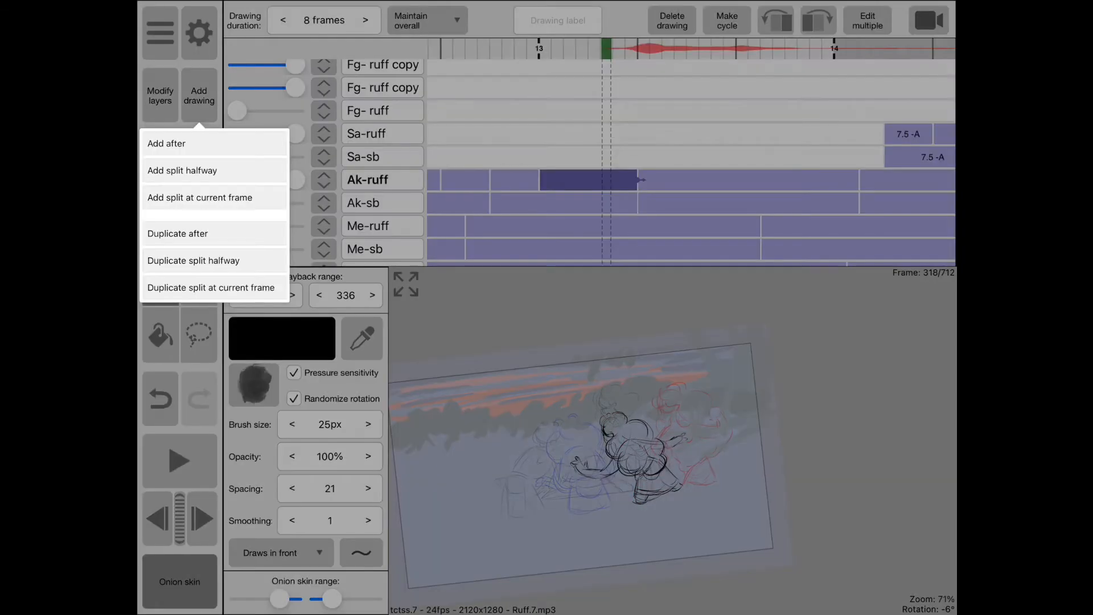
- Split in a new Ak-ruff drawing and sketch a crouching pose, erasing stray lines
{"action": "left_click", "coordinate": [199, 198]}
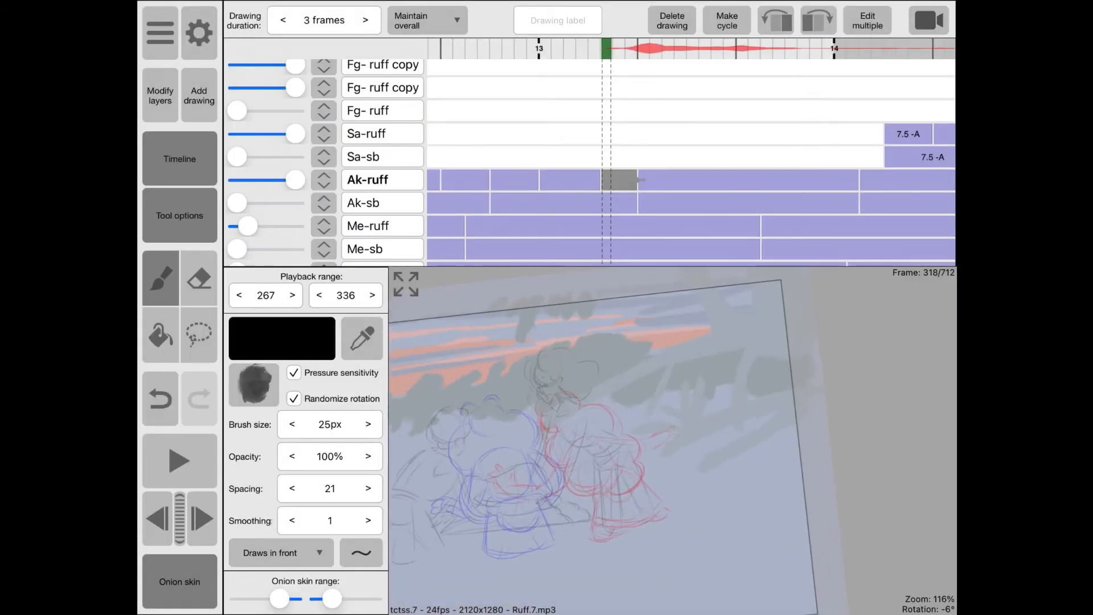
{"action": "left_click", "coordinate": [619, 180]}
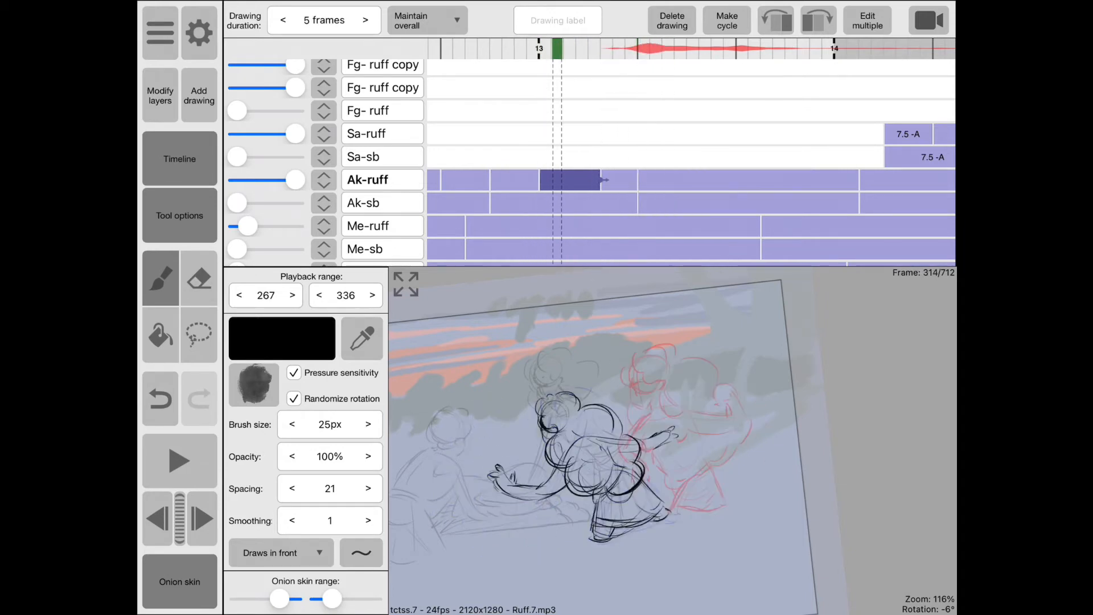
{"action": "left_click", "coordinate": [283, 19]}
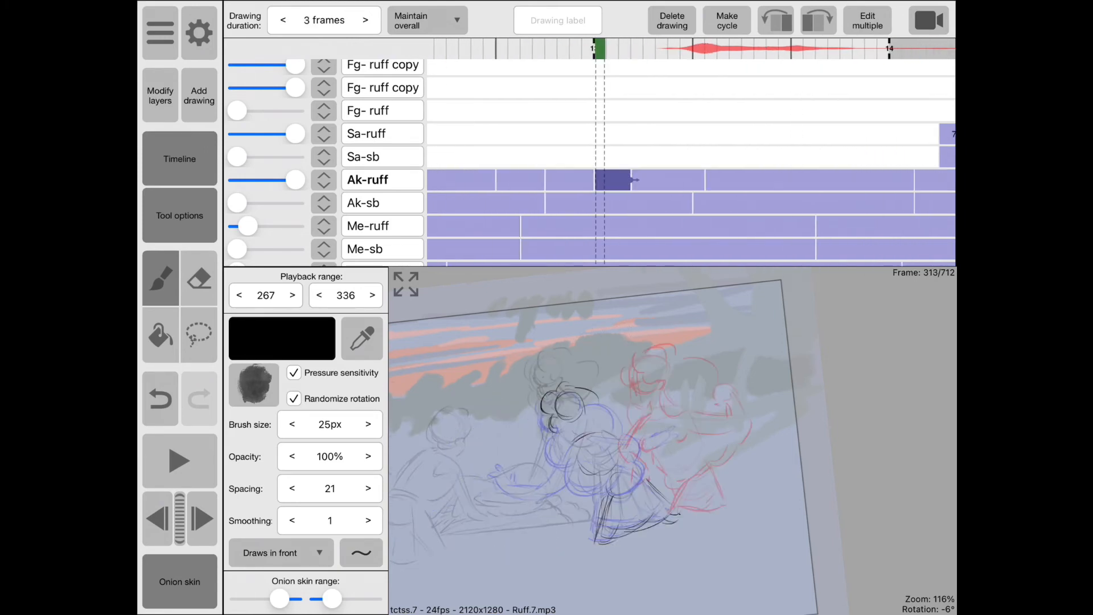
{"action": "left_click", "coordinate": [198, 278]}
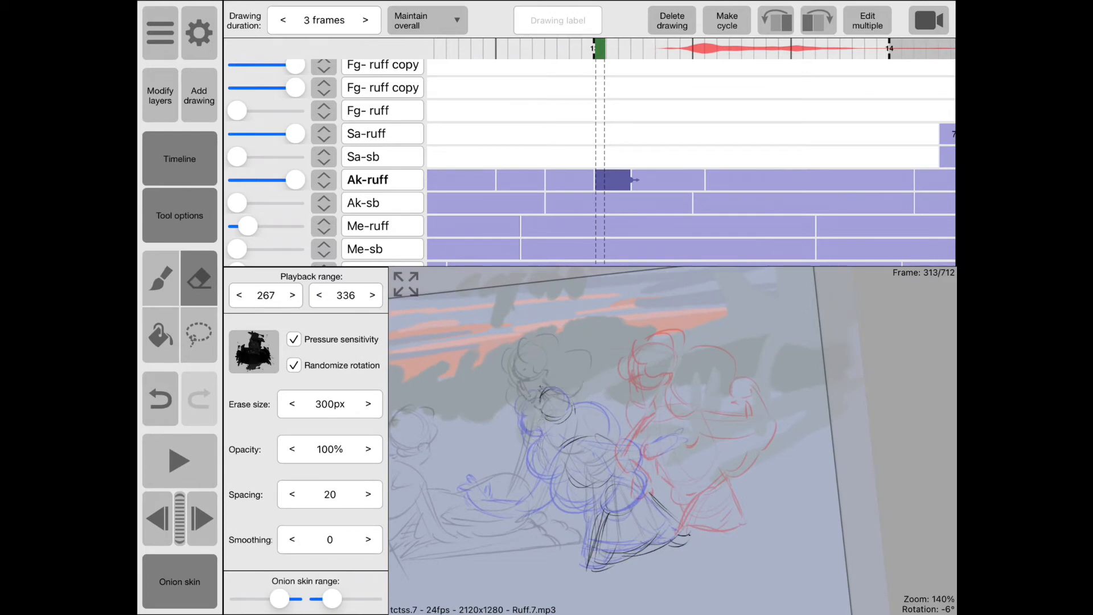
{"action": "left_click", "coordinate": [159, 277]}
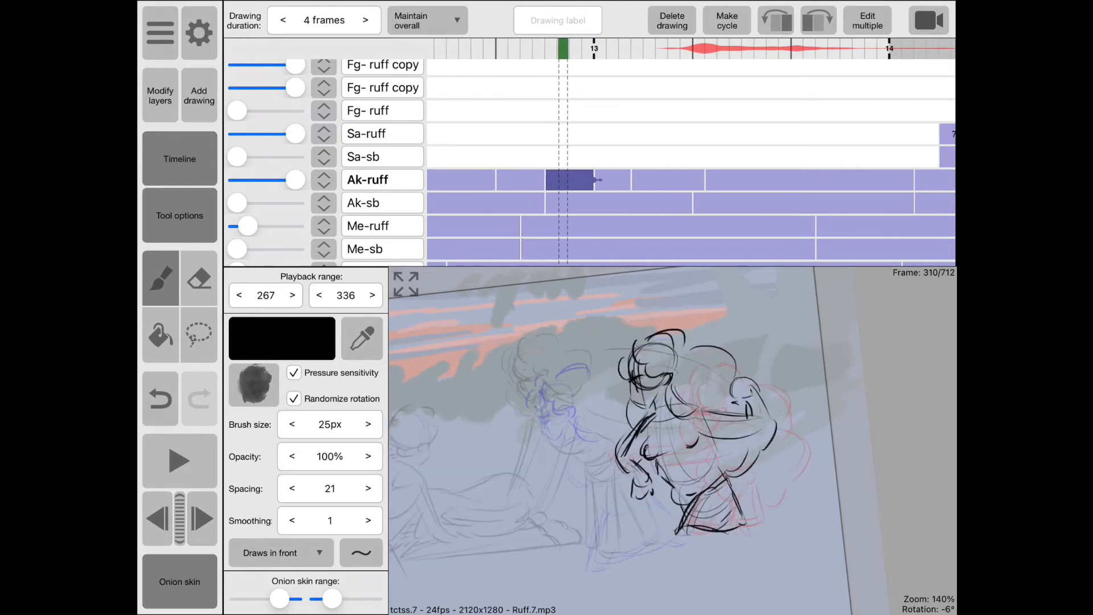
- Lasso the character's head on frame 310 and scale it to 90%
{"action": "left_click", "coordinate": [199, 334]}
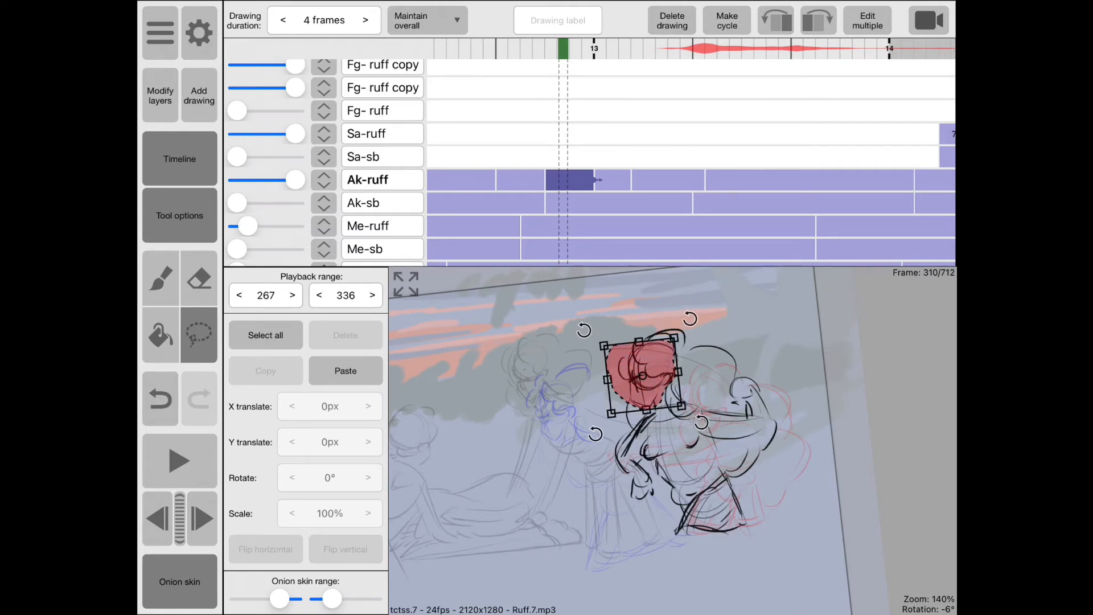
{"action": "left_click", "coordinate": [292, 513]}
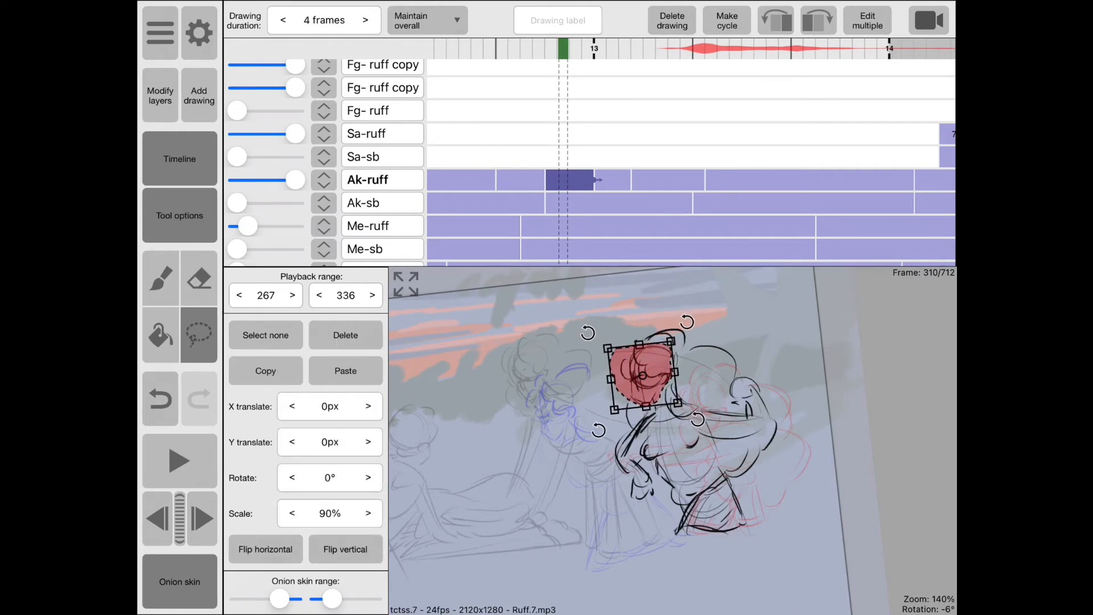
{"action": "left_click", "coordinate": [264, 335]}
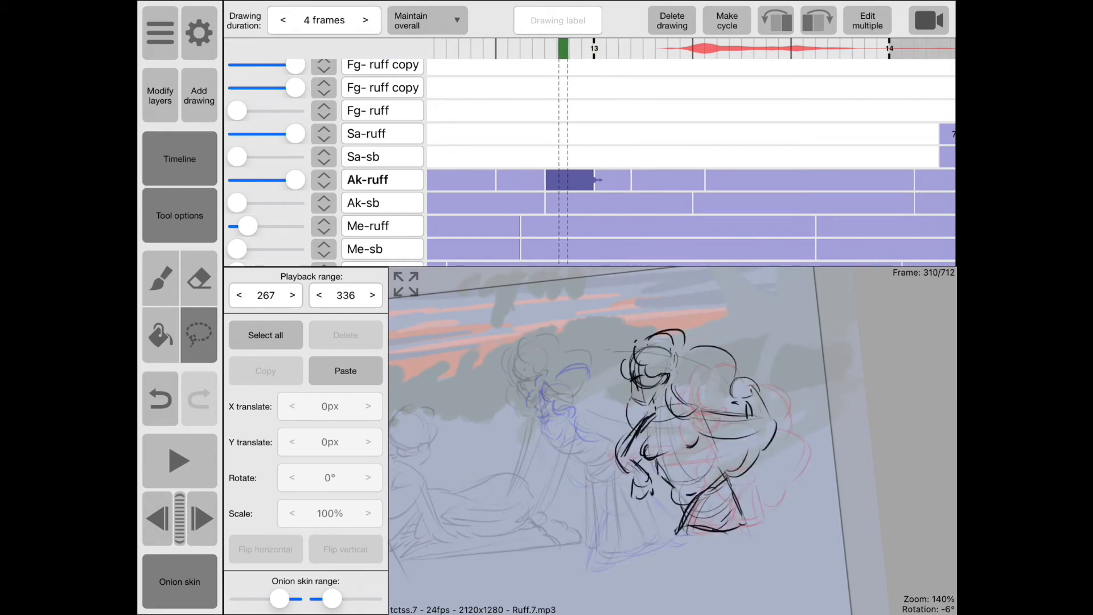
- Redraw the frame-314 reaching pose with brush and eraser
{"action": "left_click", "coordinate": [159, 279]}
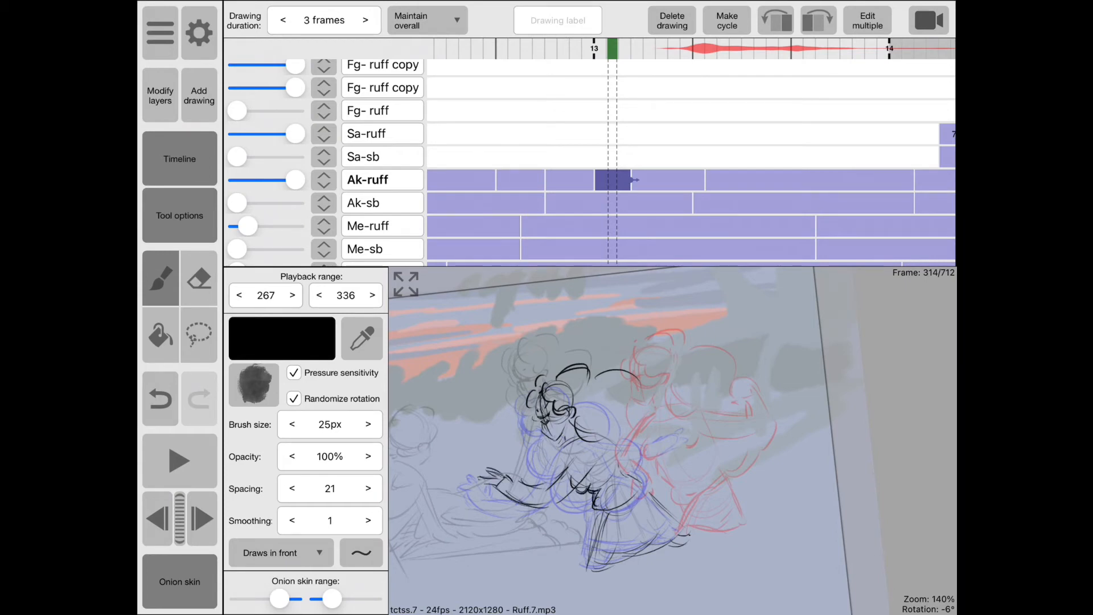
{"action": "left_click", "coordinate": [199, 278]}
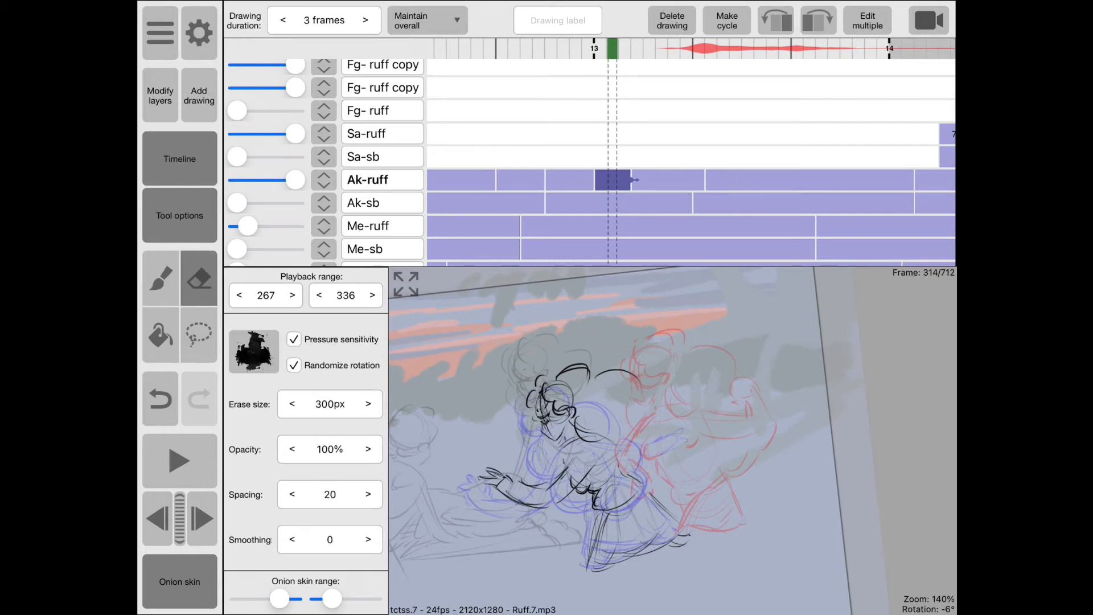
{"action": "left_click", "coordinate": [159, 278]}
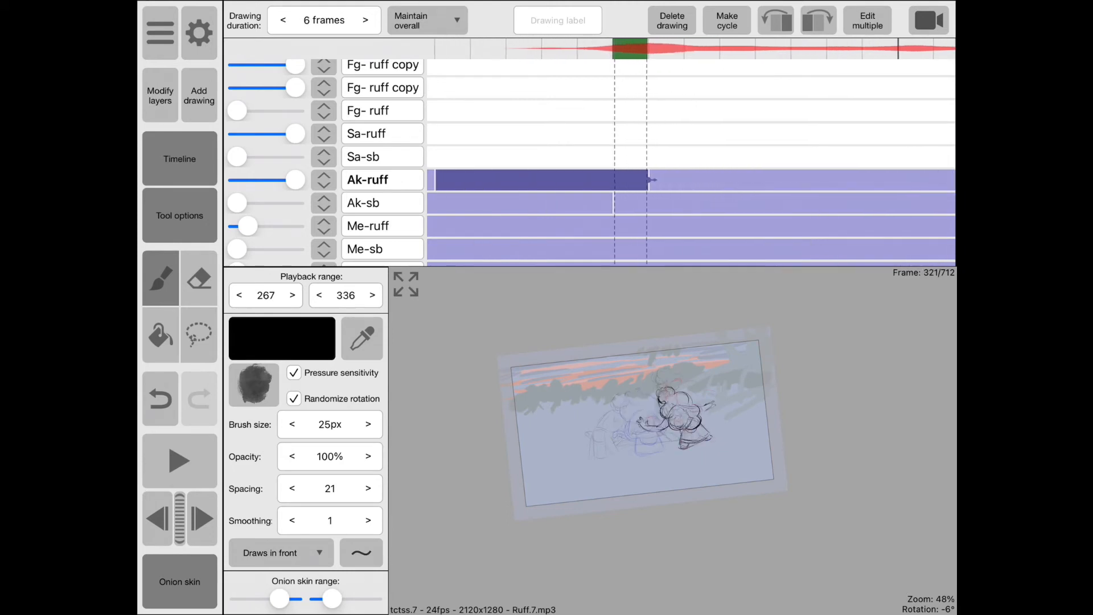
- Add a blank split drawing at frame 321 on Ak-ruff
{"action": "left_click", "coordinate": [199, 95]}
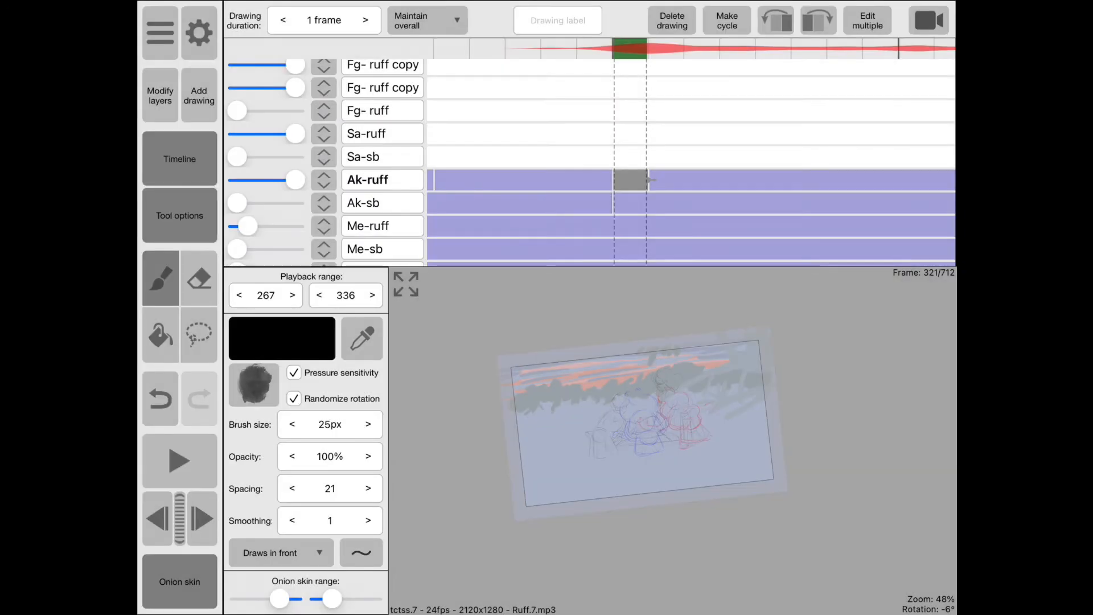
- Extend the frame-321 drawing to 3 frames and sketch the crouching settle pose
{"action": "left_click", "coordinate": [364, 19]}
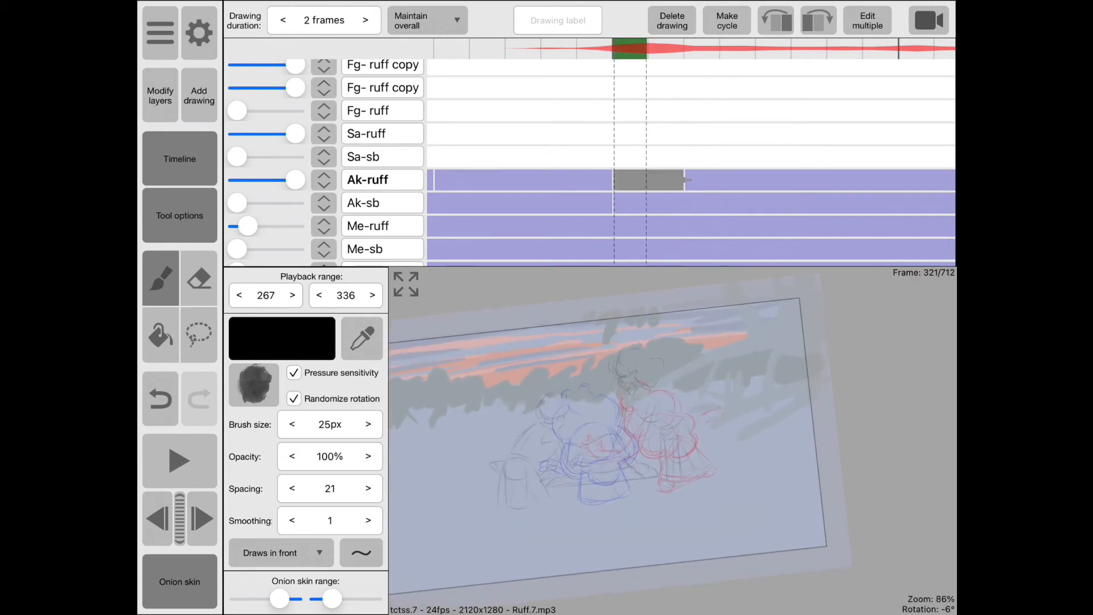
{"action": "left_click", "coordinate": [647, 180]}
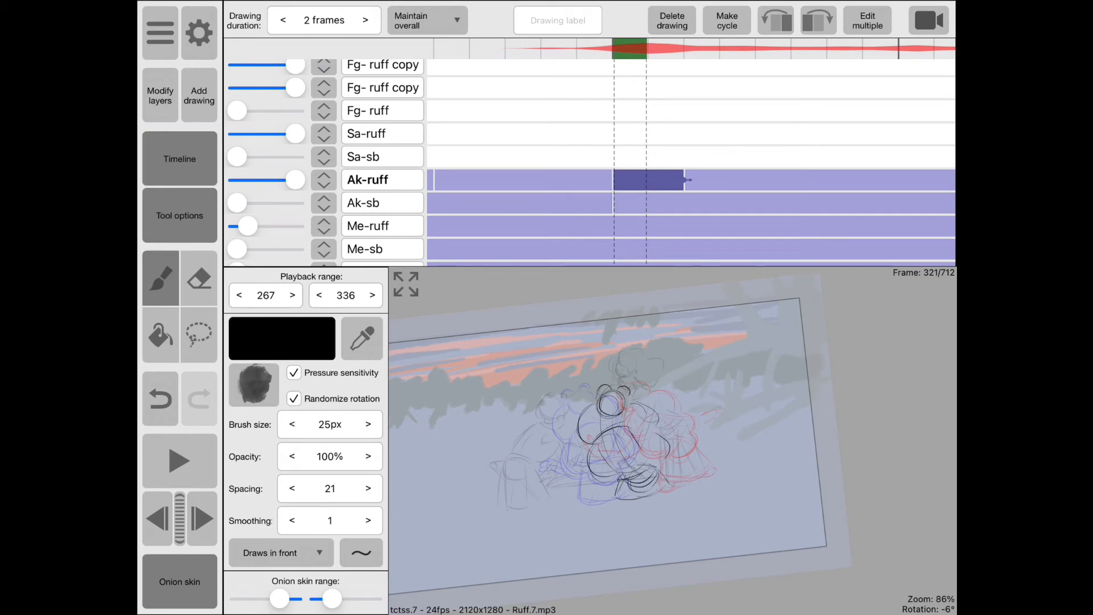
{"action": "left_click", "coordinate": [180, 460]}
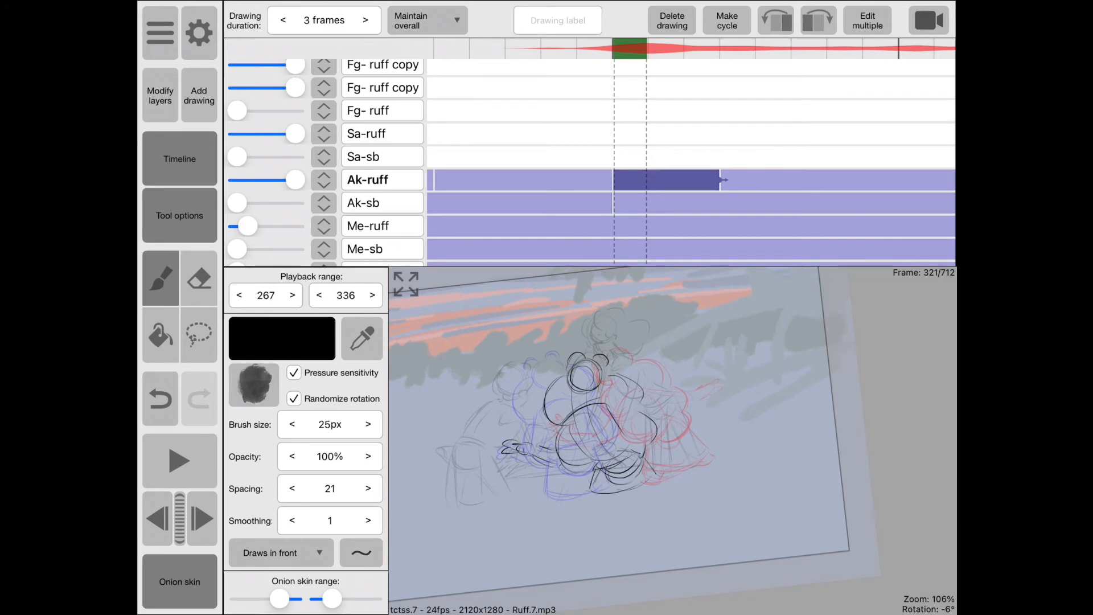
{"action": "left_click", "coordinate": [180, 460]}
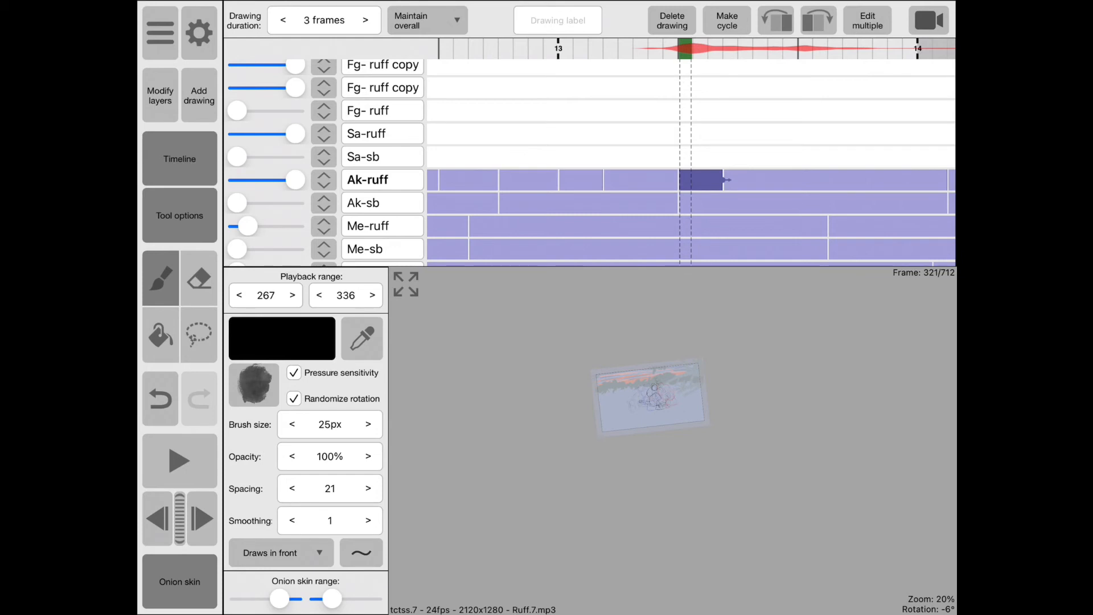
{"action": "scroll", "scroll_direction": "right", "scroll_amount": 3}
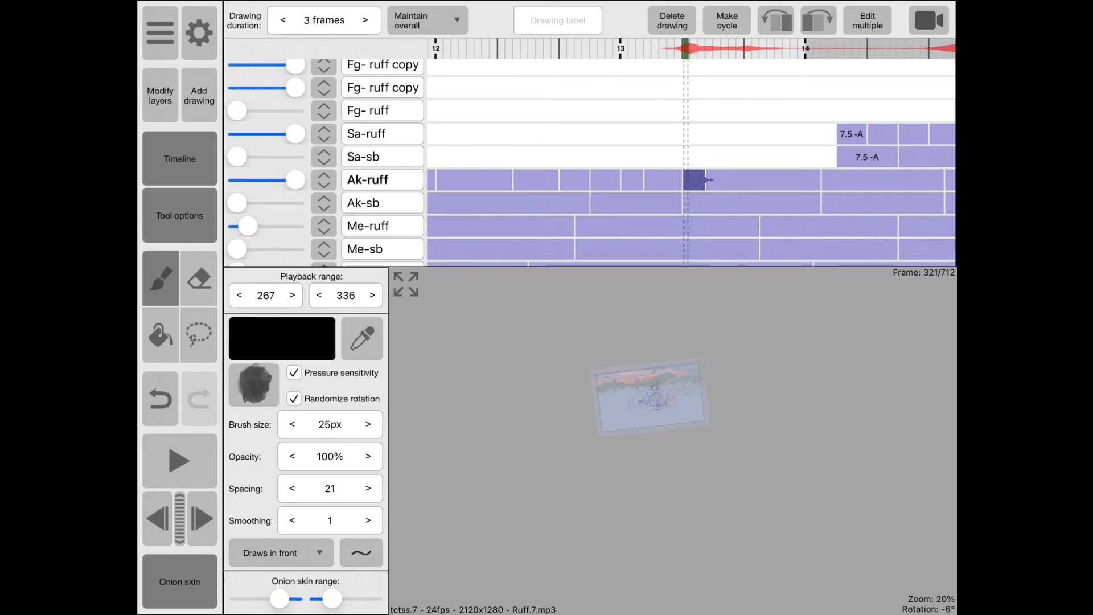
- Select the final Ak-ruff drawing at frame 382 on the timeline
{"action": "left_click", "coordinate": [366, 20]}
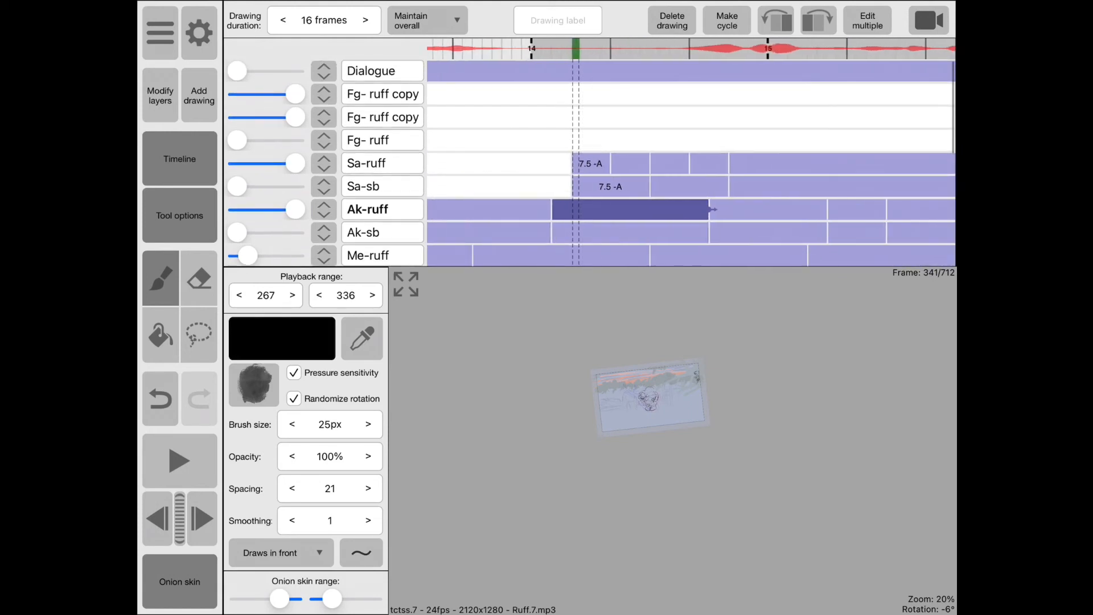
{"action": "scroll", "scroll_direction": "right", "scroll_amount": 3}
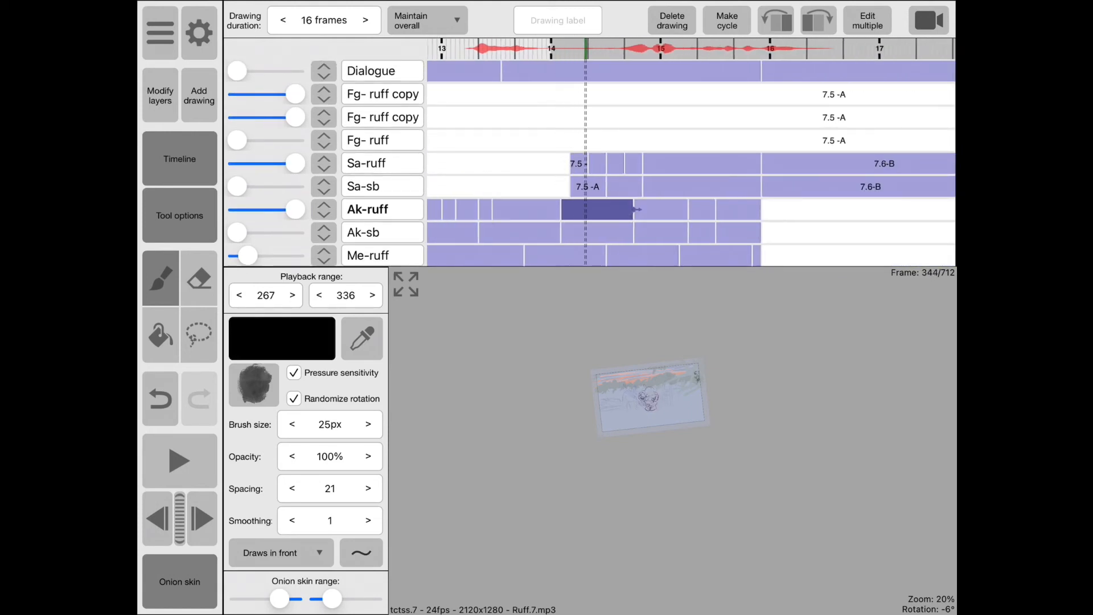
{"action": "left_click", "coordinate": [283, 19]}
{"action": "type", "text": "38"}
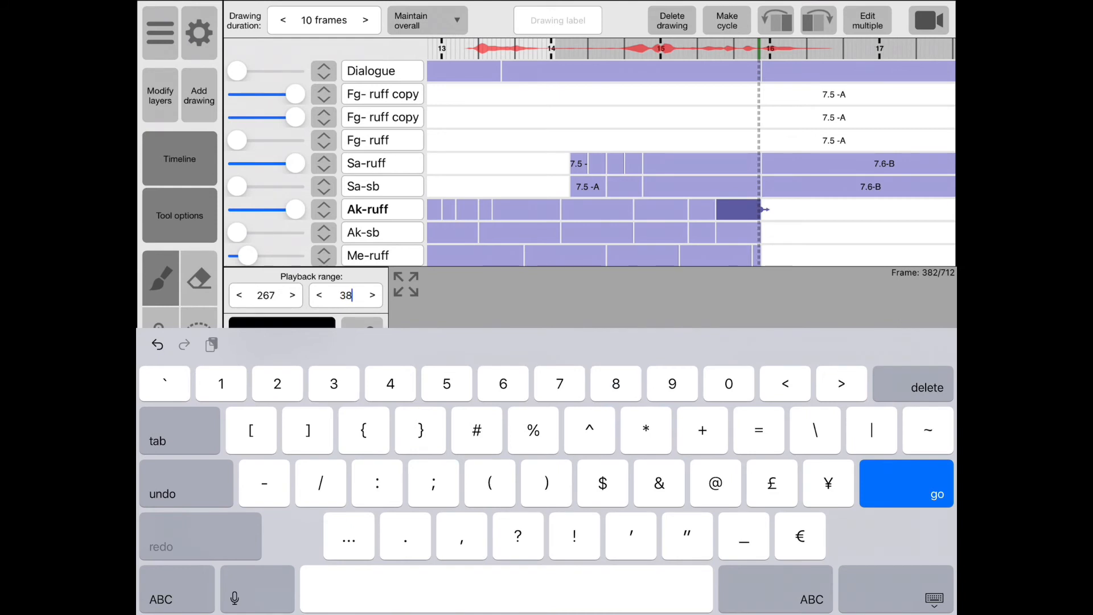
- Confirm the 267–382 playback range, play the shot, and pick the frame-359 drawing
{"action": "left_click", "coordinate": [906, 493]}
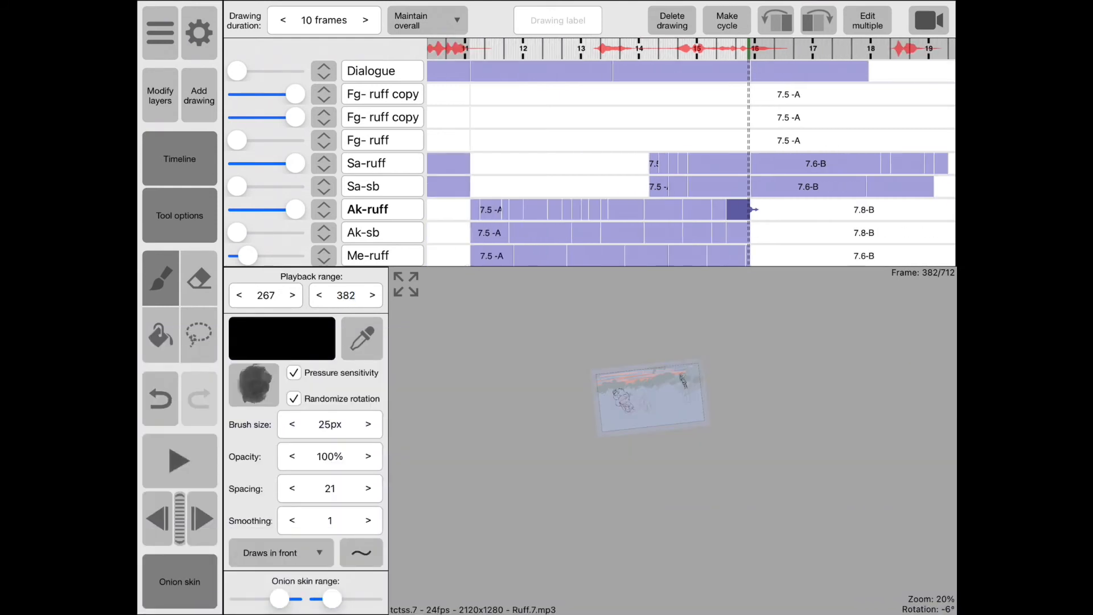
{"action": "left_click", "coordinate": [180, 460]}
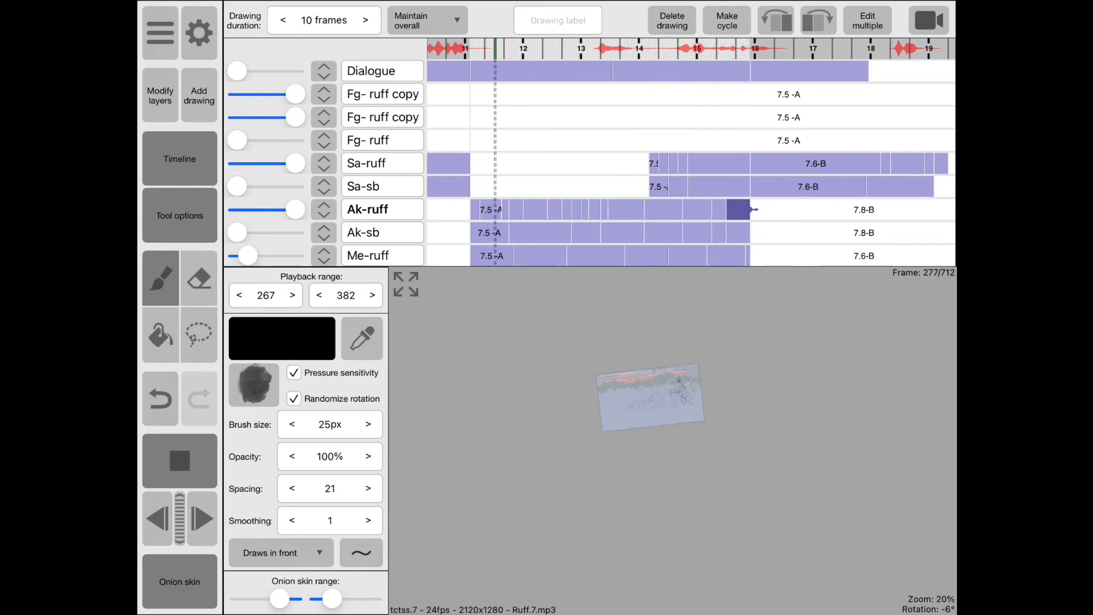
{"action": "left_click", "coordinate": [610, 49]}
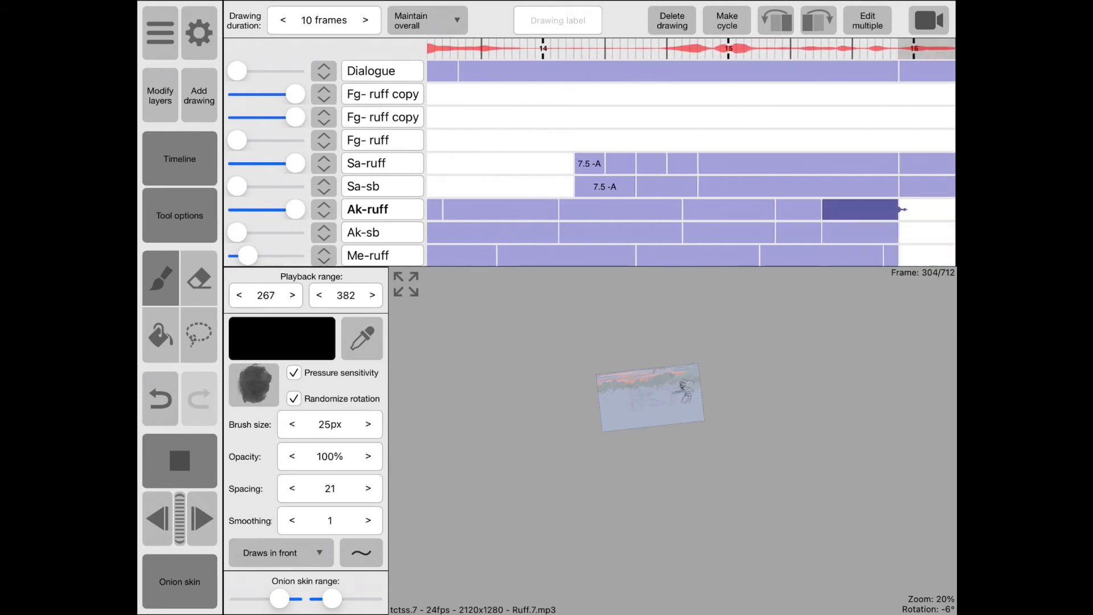
{"action": "left_click", "coordinate": [662, 47]}
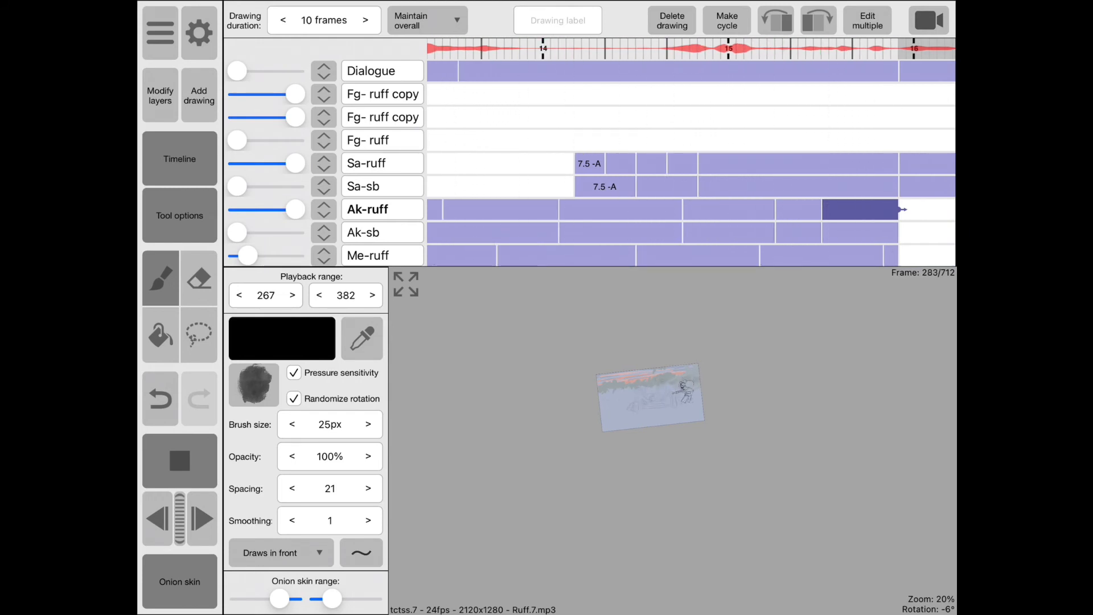
{"action": "left_click", "coordinate": [500, 48]}
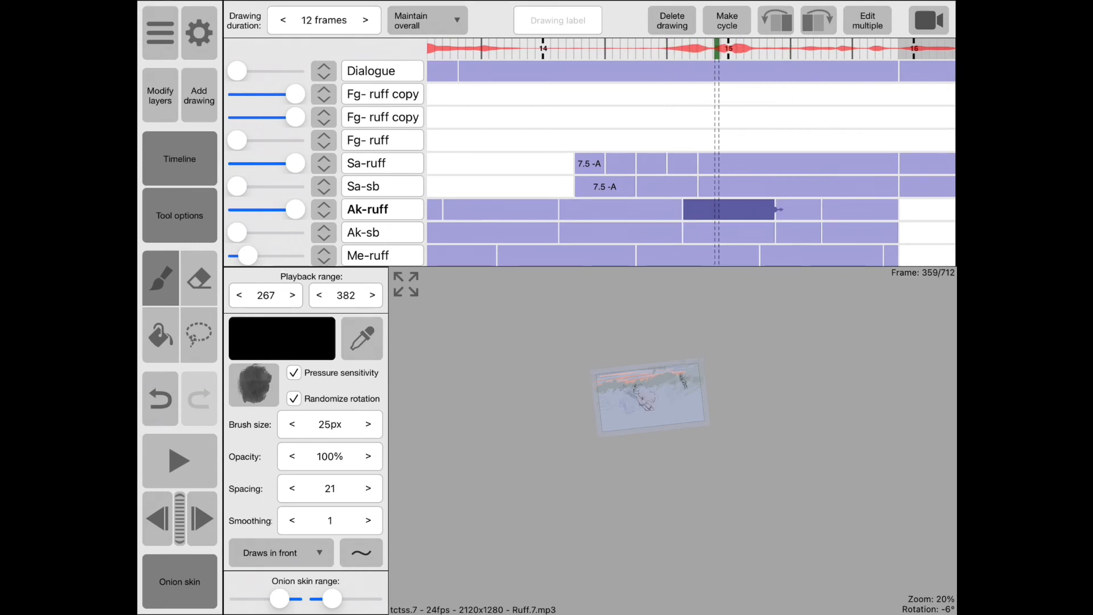
{"action": "scroll", "scroll_direction": "down", "scroll_amount": 3}
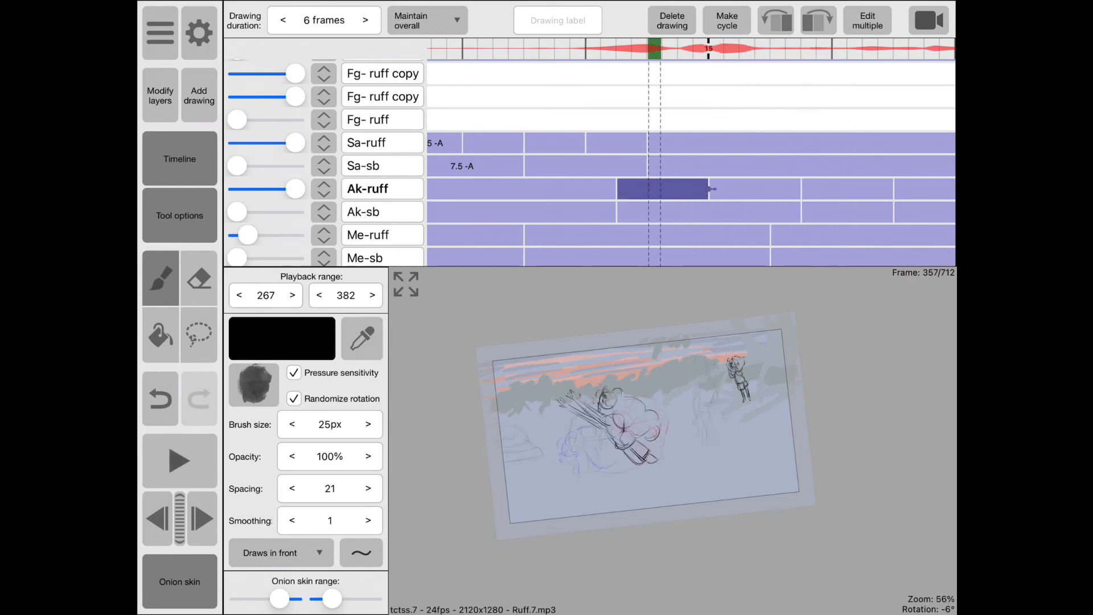
{"action": "left_click", "coordinate": [179, 460]}
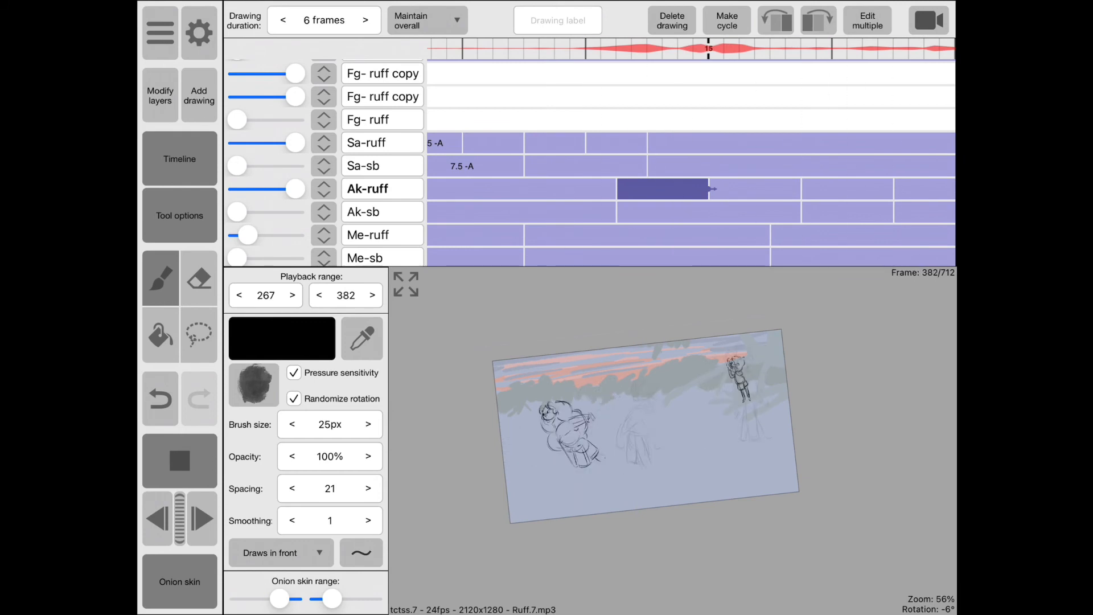
{"action": "left_click", "coordinate": [704, 50]}
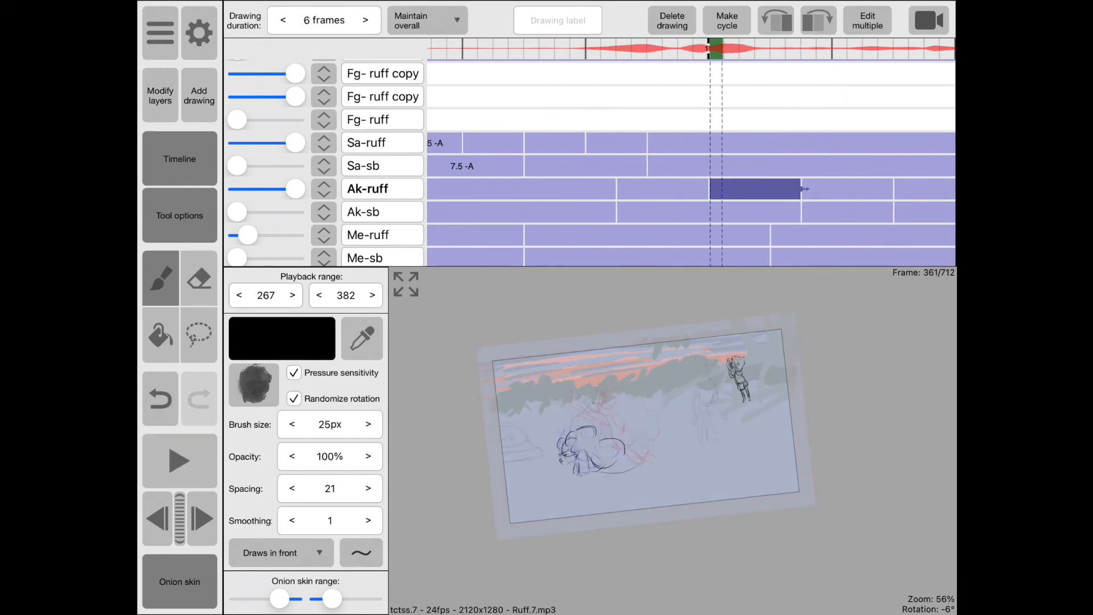
{"action": "left_click", "coordinate": [179, 460]}
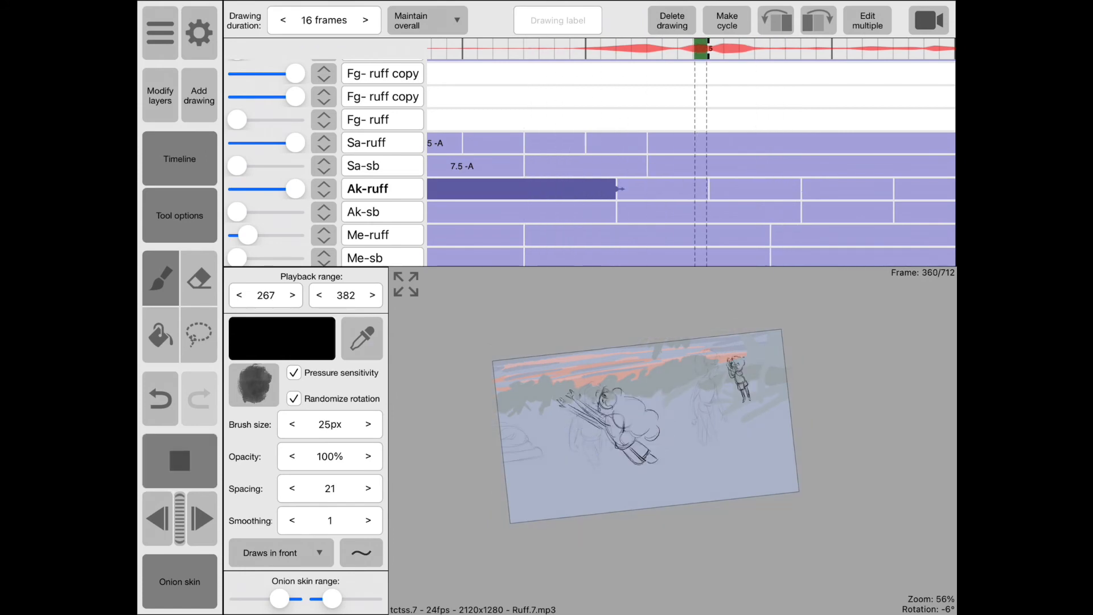
- Stop playback at frame 339
{"action": "left_click", "coordinate": [691, 49]}
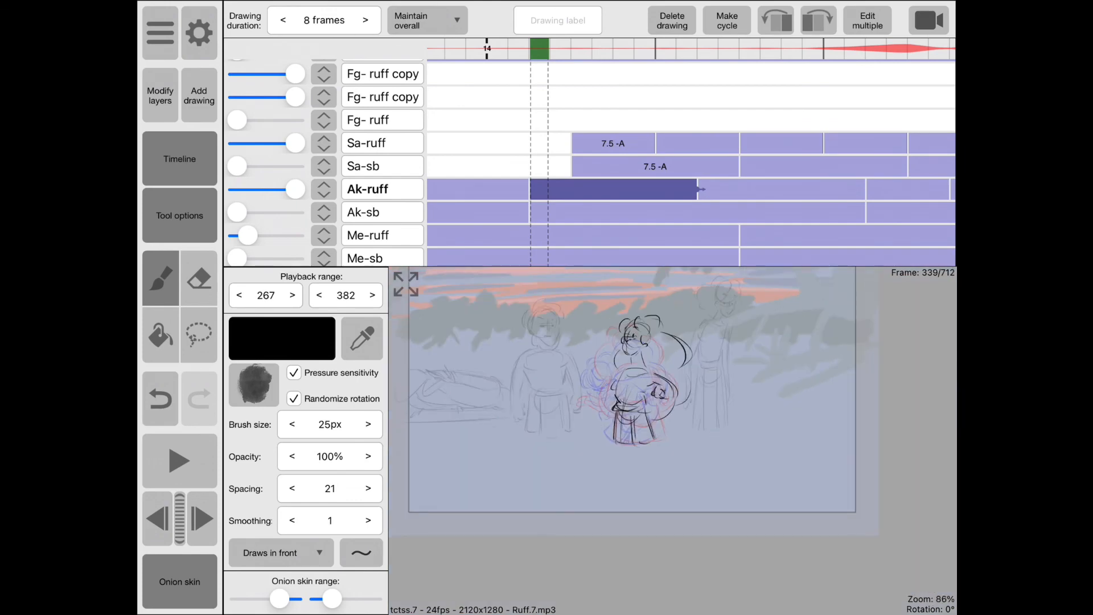
- Play the shot to check the new drawing, then stop playback
{"action": "left_click", "coordinate": [180, 460]}
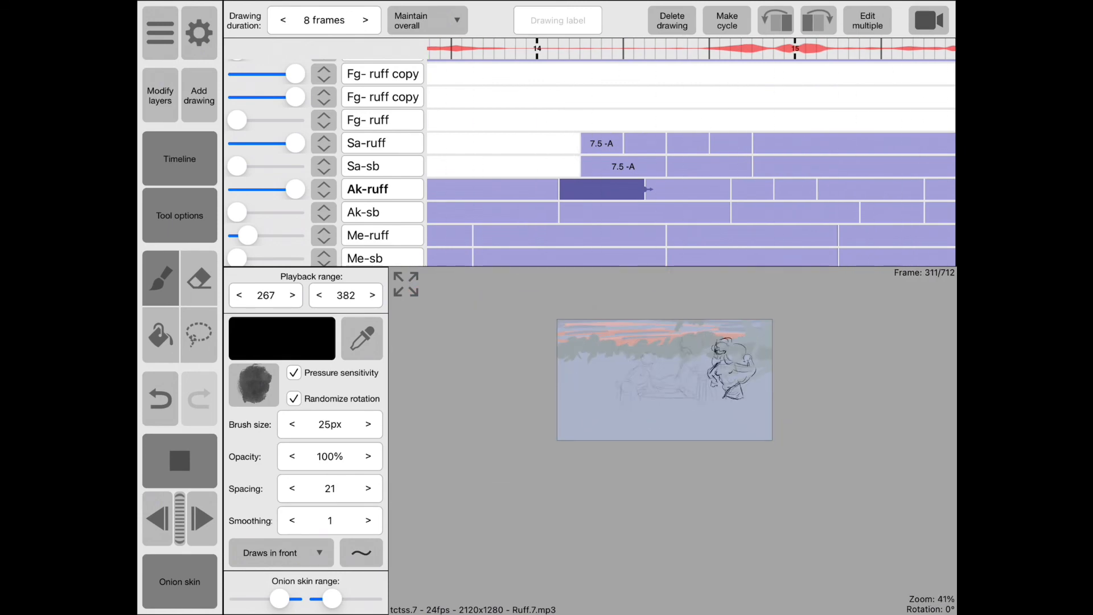
{"action": "left_click", "coordinate": [777, 49]}
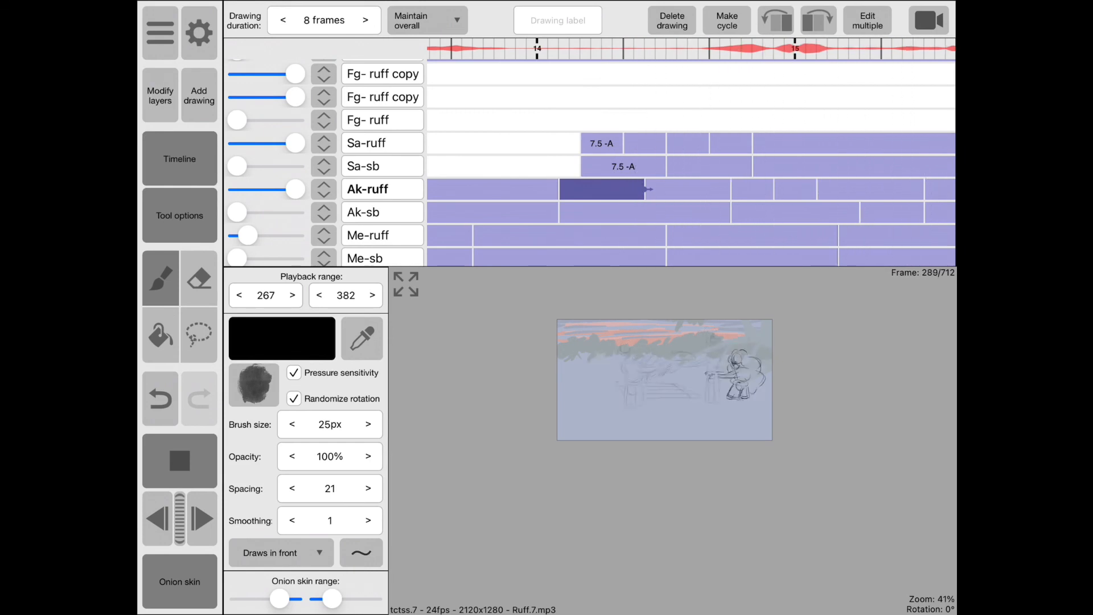
{"action": "left_click", "coordinate": [541, 50]}
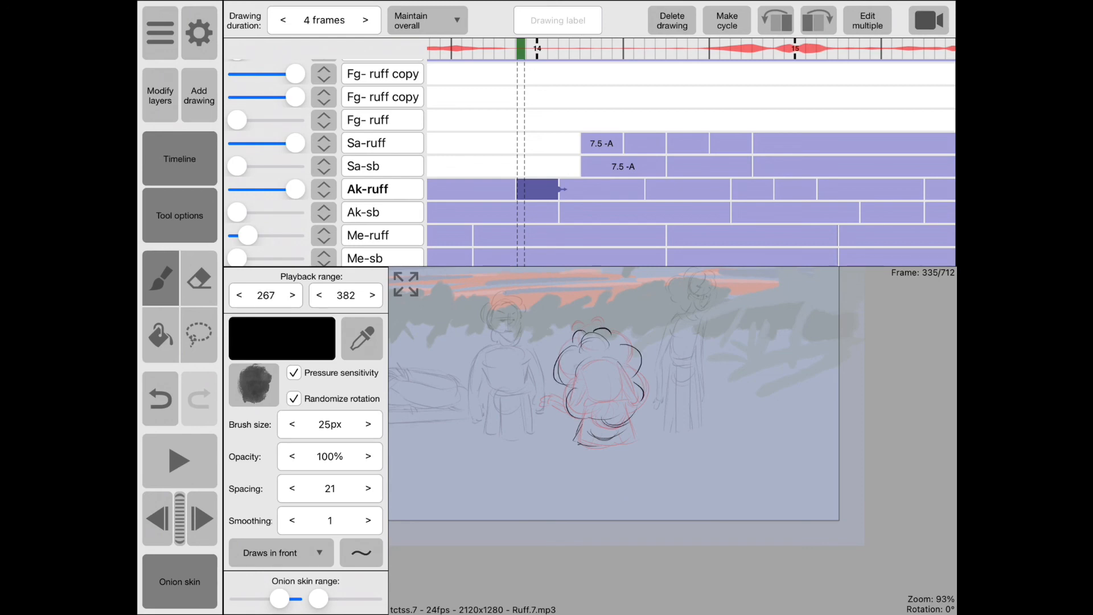
- Select the 4-frame drawing near frame 373 and play back the settle
{"action": "left_click", "coordinate": [179, 459]}
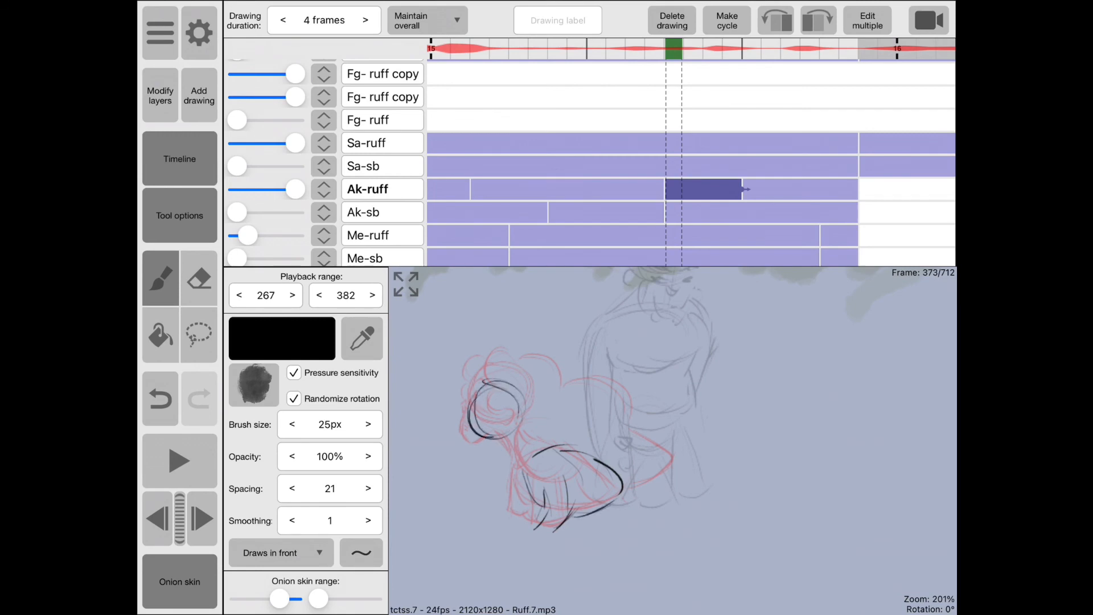
{"action": "left_click", "coordinate": [179, 461]}
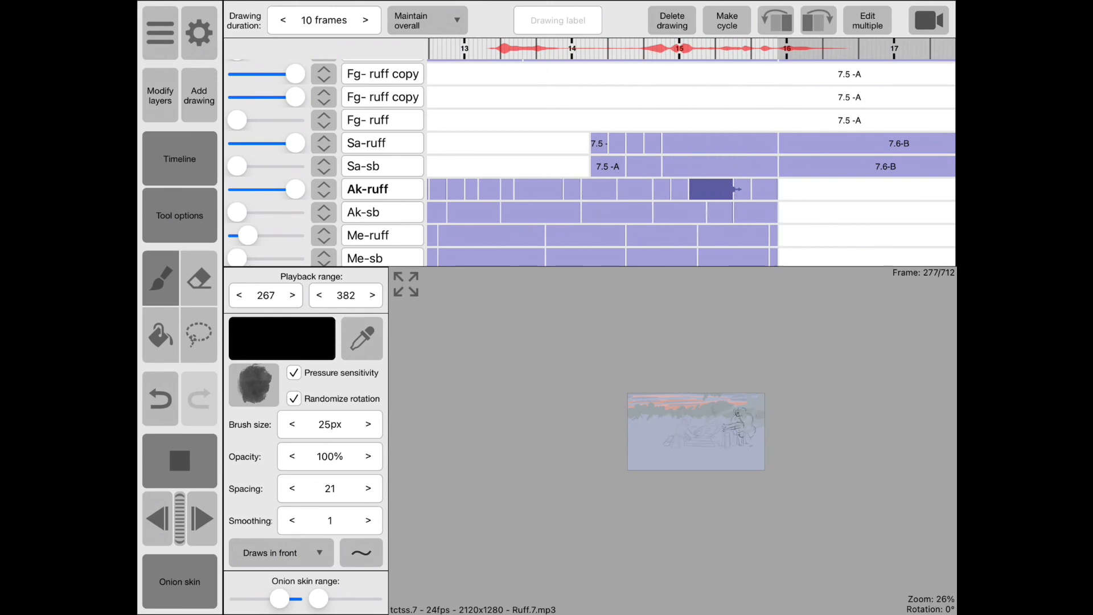
{"action": "left_click", "coordinate": [519, 49]}
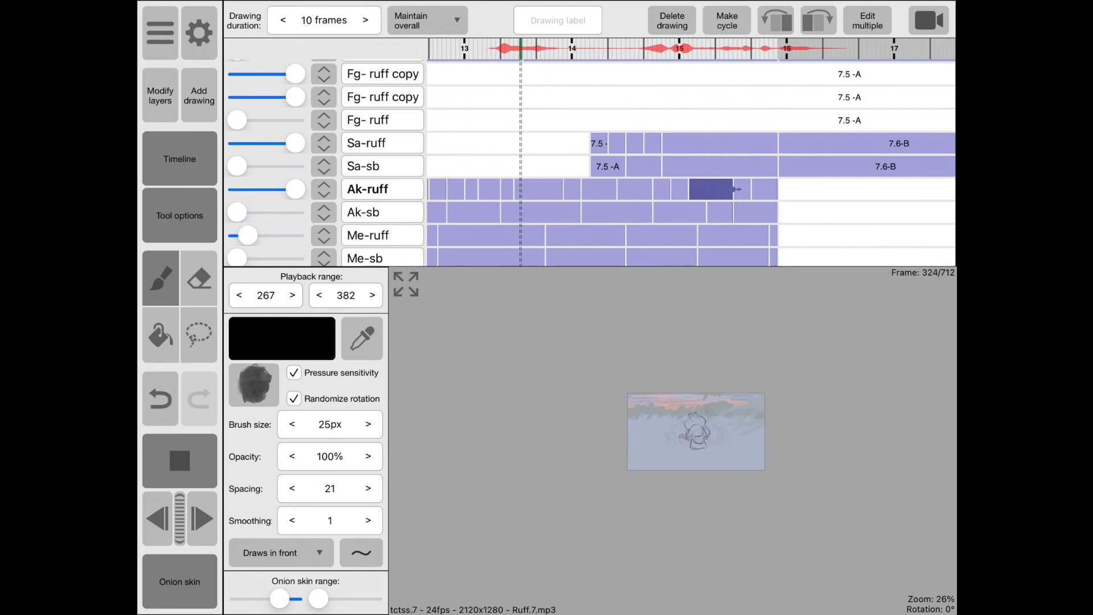